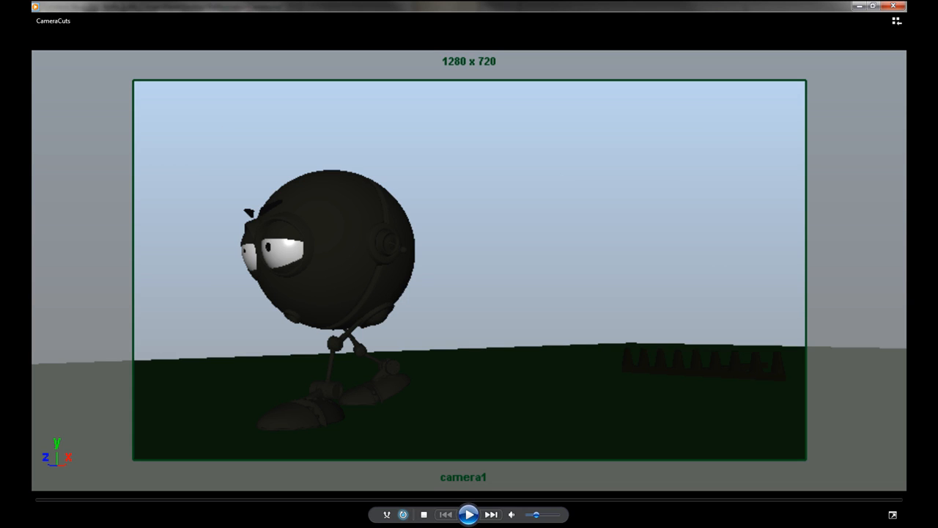
Play the CameraCuts render in Windows Media Player to preview the finished camera cuts
left_click(469, 513)
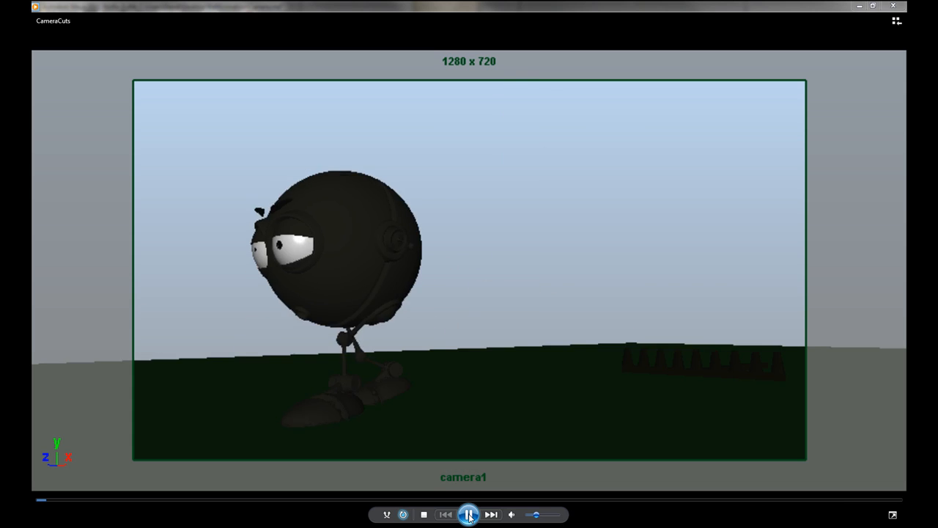
left_click(469, 513)
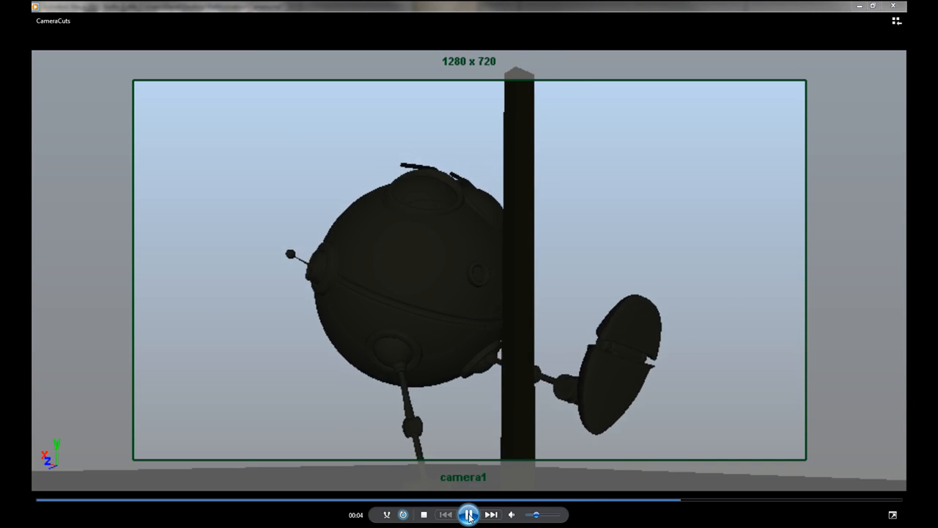
left_click(469, 513)
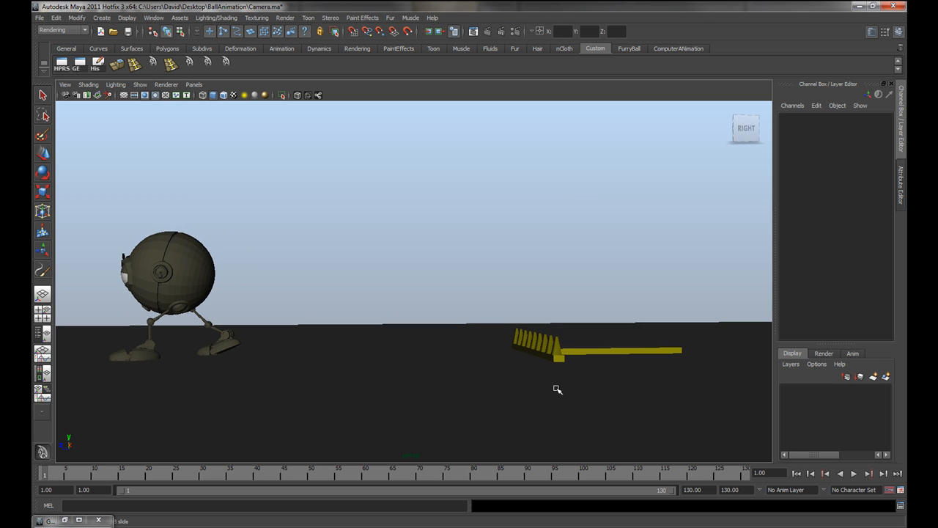
Play and stop the robot walk animation in the Maya viewport
left_click(853, 472)
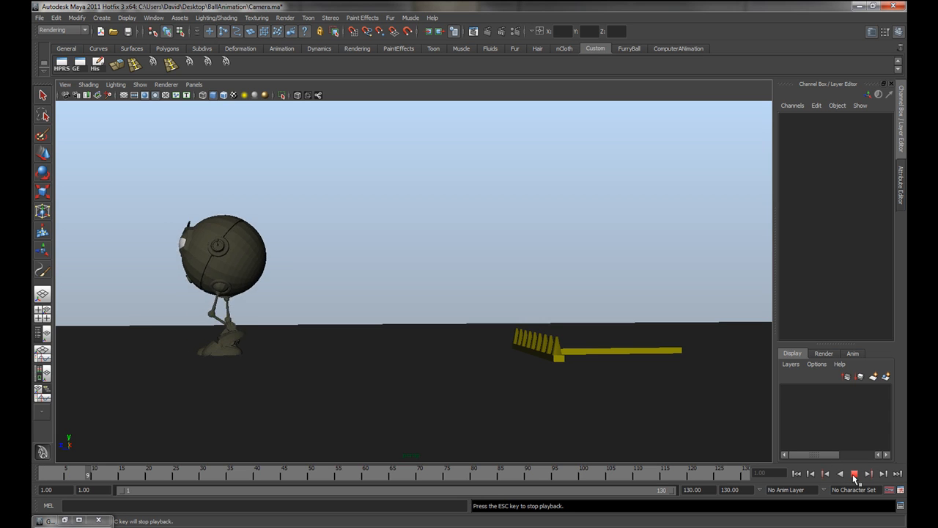
left_click(853, 472)
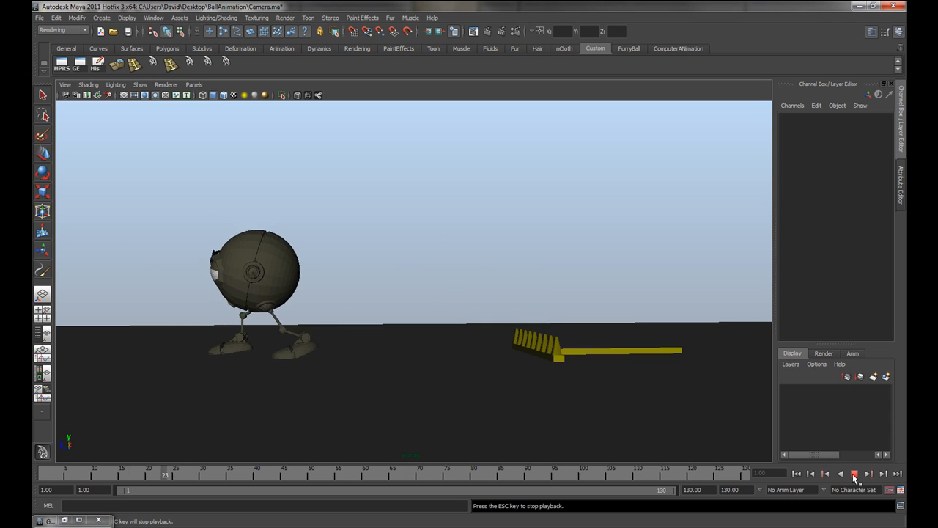
left_click(853, 472)
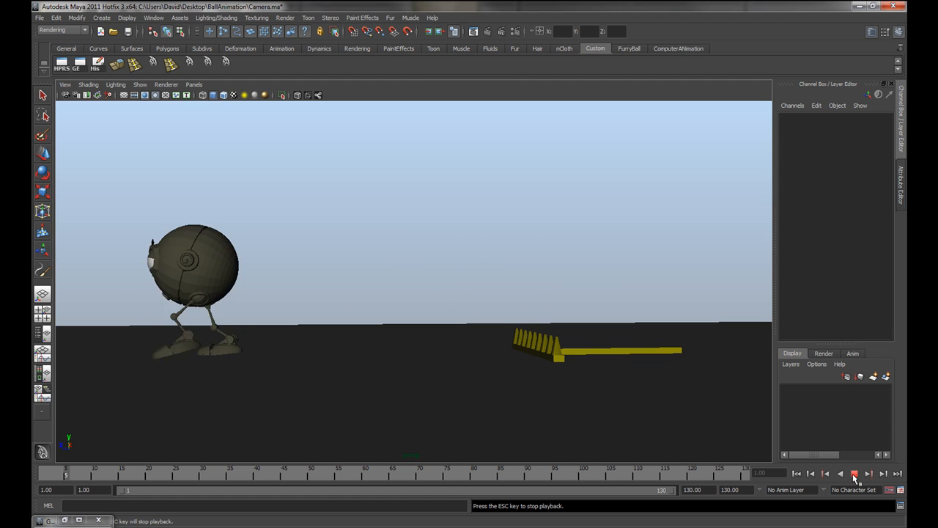
left_click(853, 472)
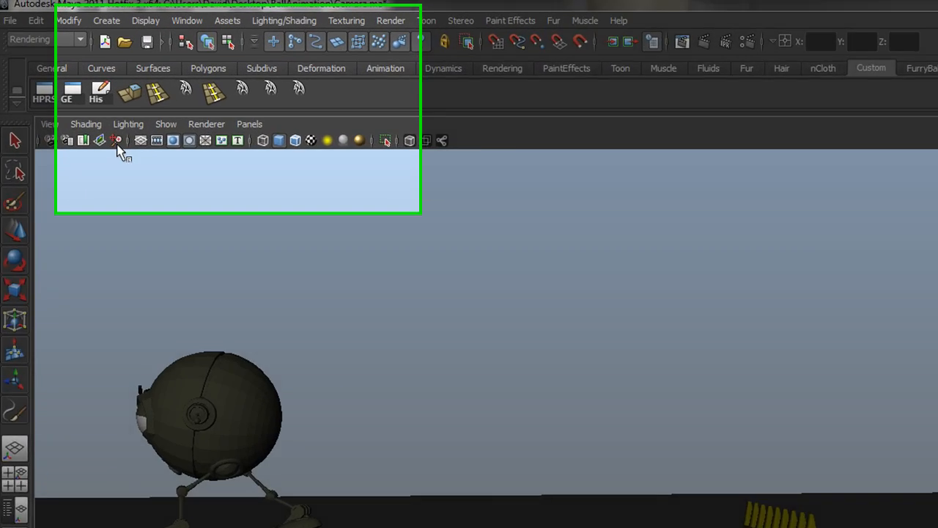
Show the Create menu listing primitives, lights, cameras and curve tools
left_click(105, 21)
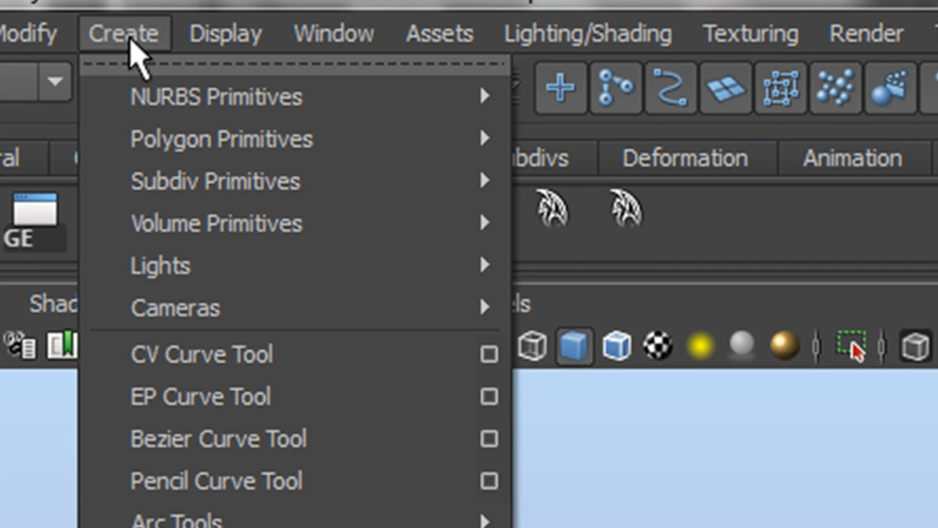
mouse_move(213, 323)
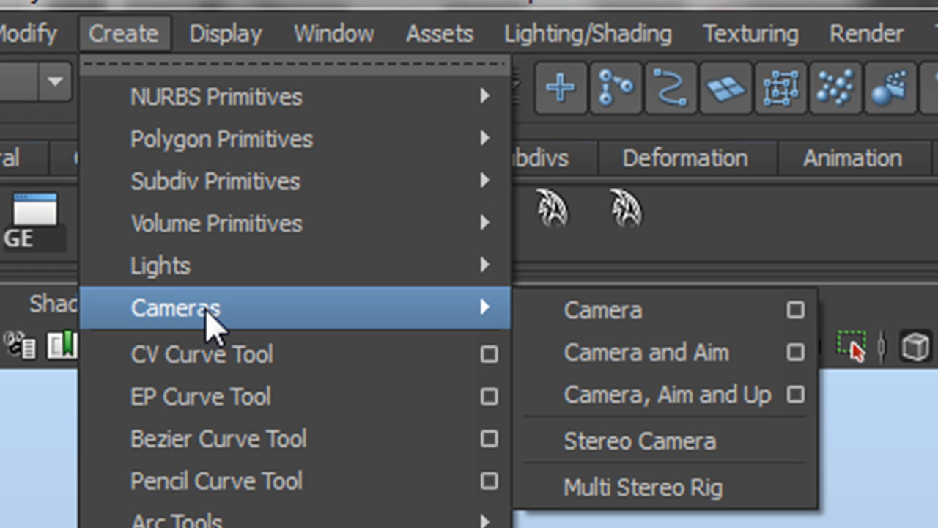
mouse_move(645, 322)
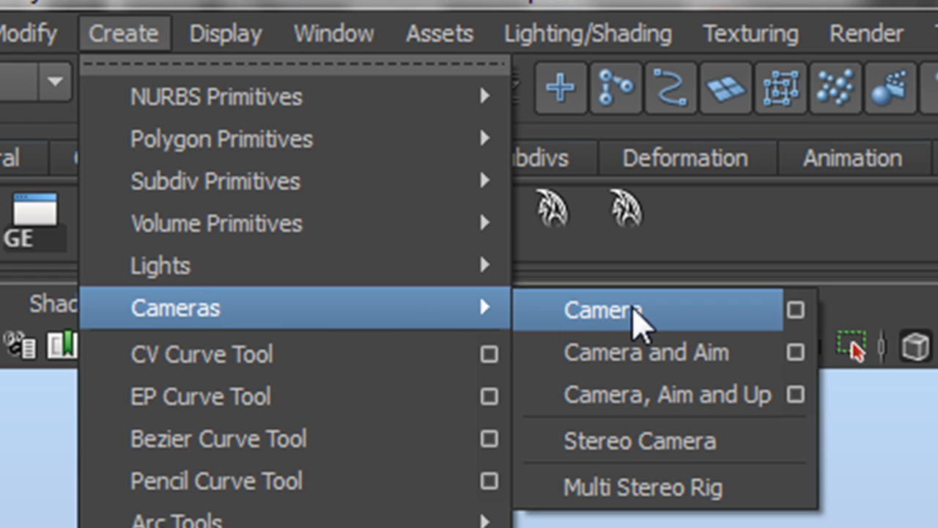
mouse_move(648, 334)
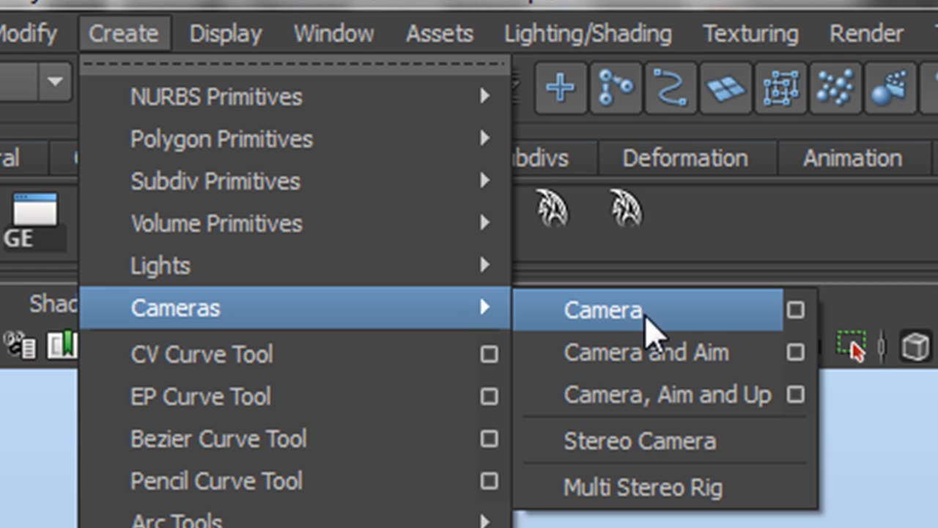
mouse_move(671, 330)
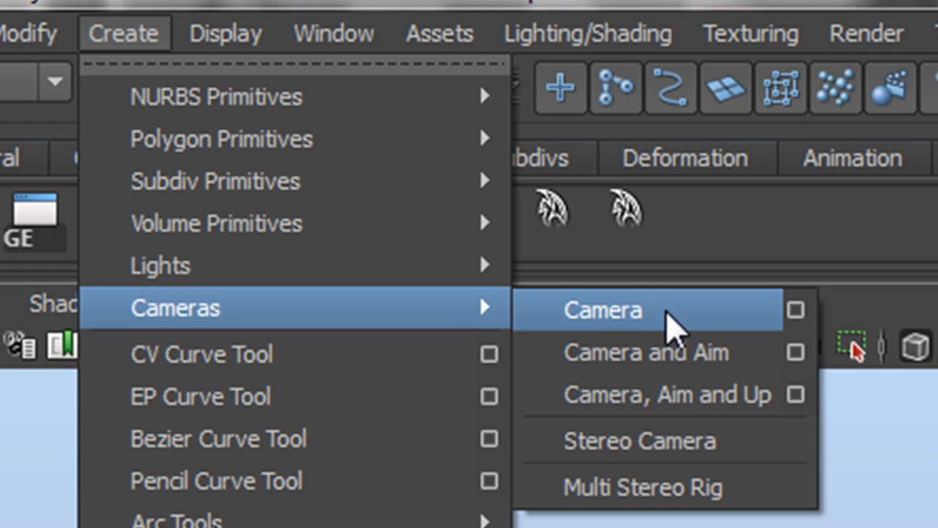
mouse_move(656, 352)
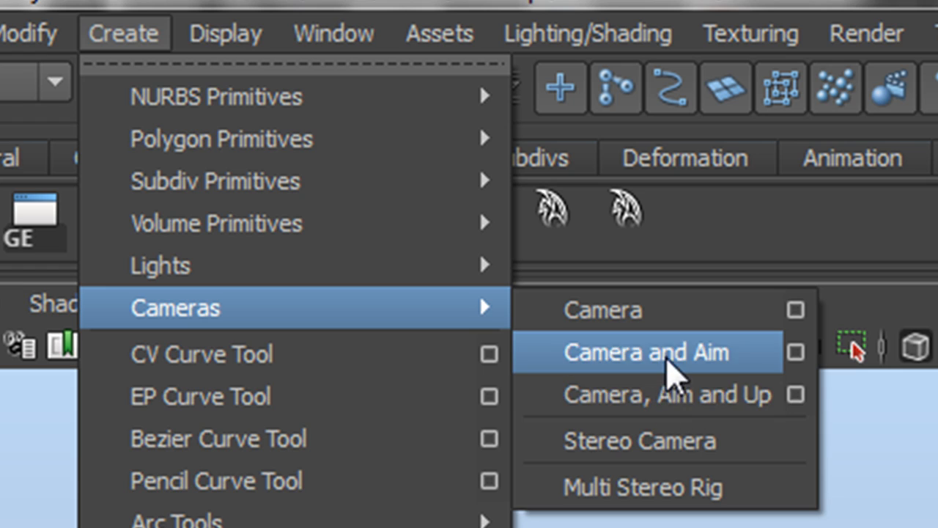
mouse_move(667, 396)
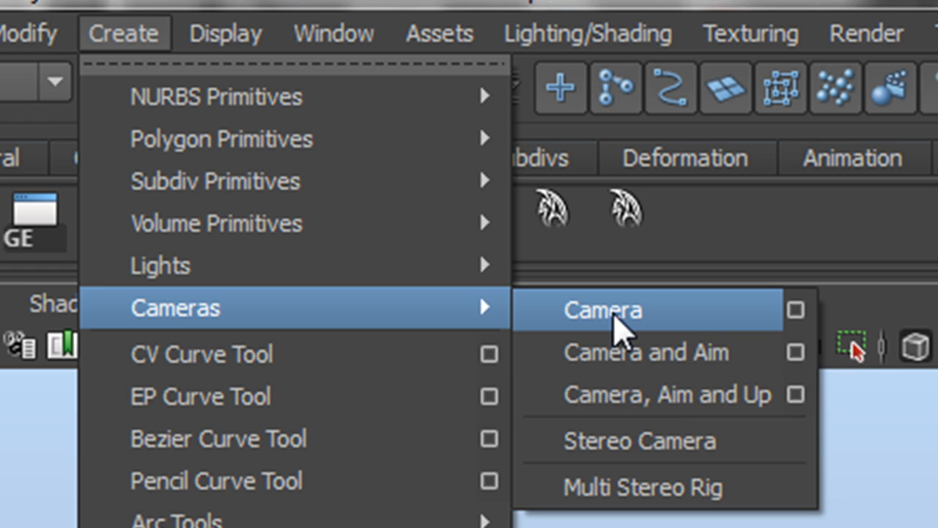
Create camera1 and move it up into position near the rake
left_click(602, 308)
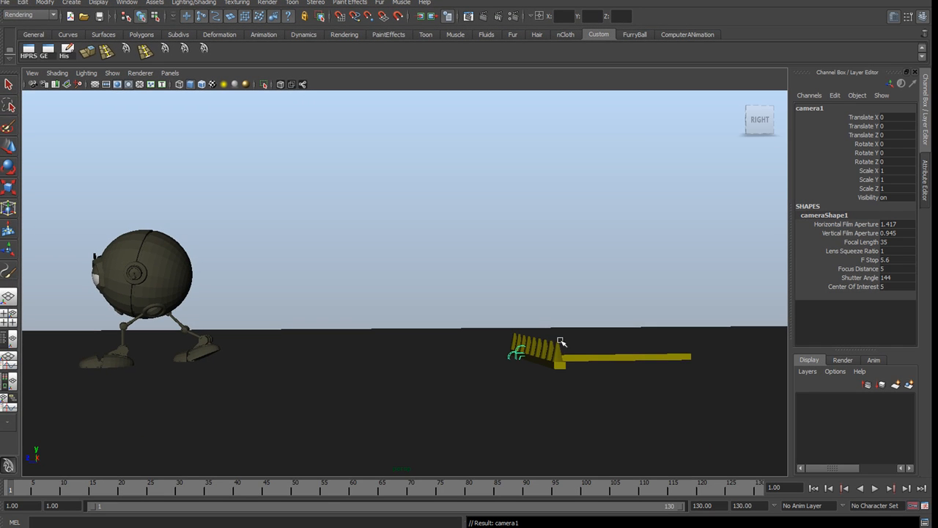
left_click(520, 356)
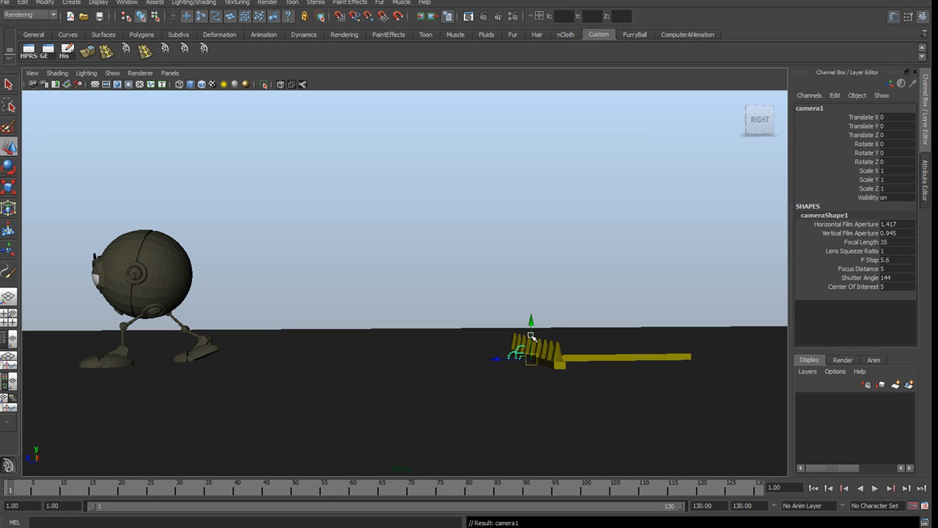
left_click_drag(531, 337, 531, 290)
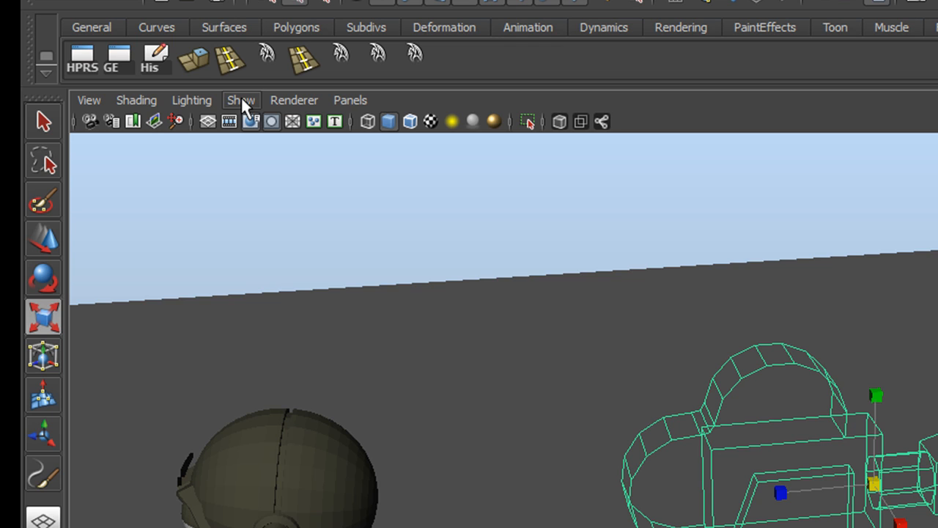
Limit the viewport's Show filter to polygons so camera1's body is hidden
left_click(240, 100)
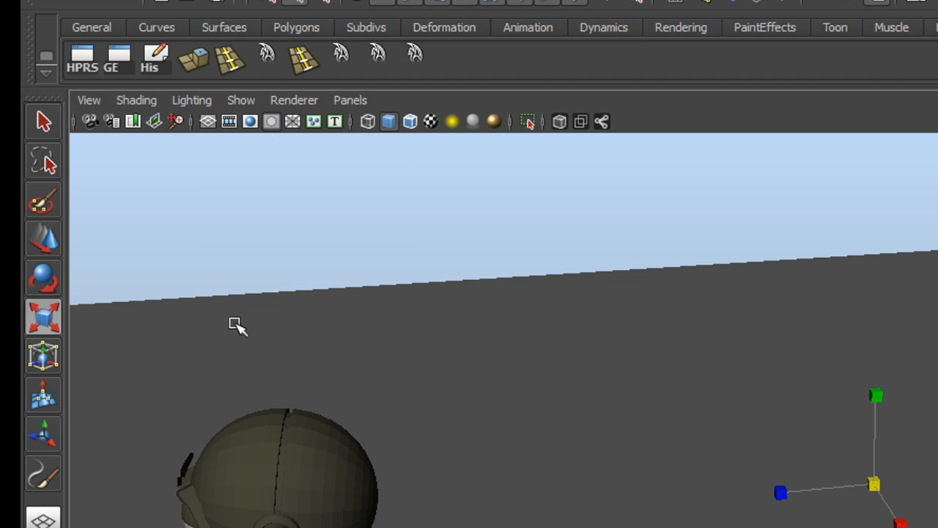
mouse_move(823, 483)
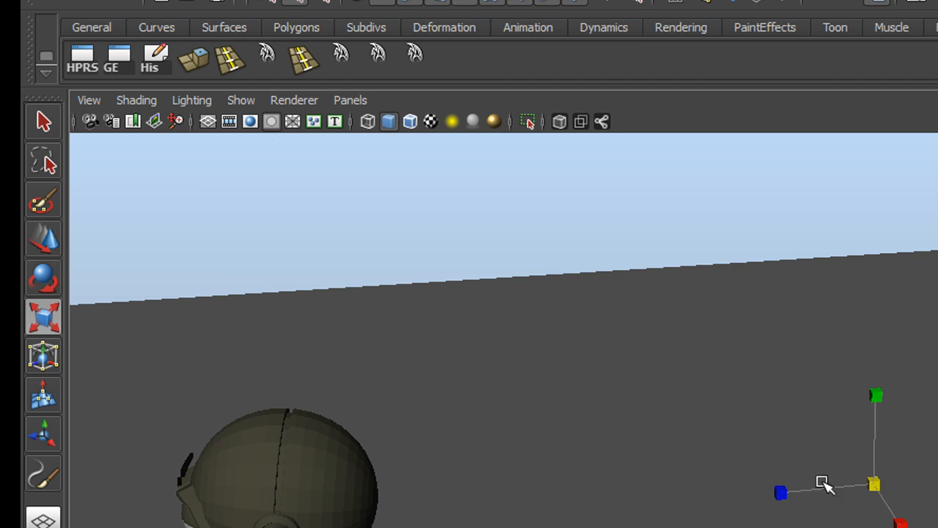
mouse_move(823, 482)
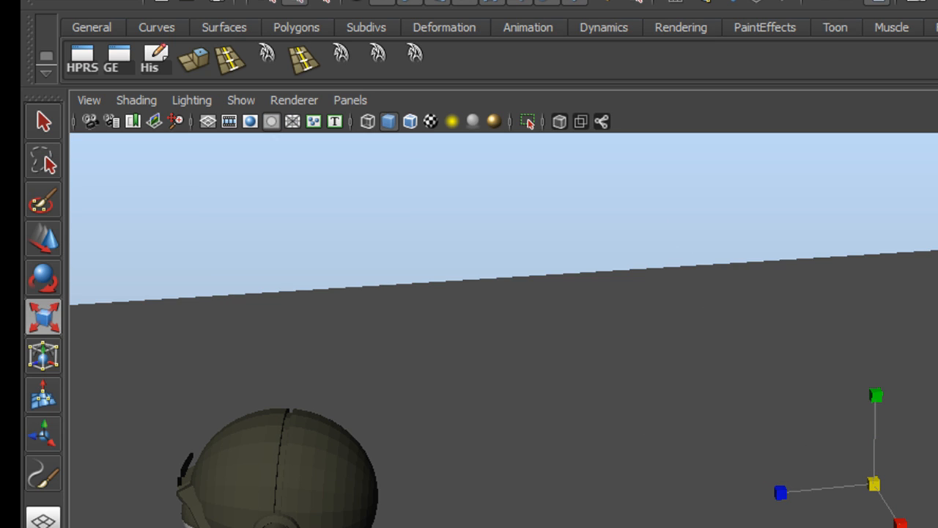
left_click(240, 99)
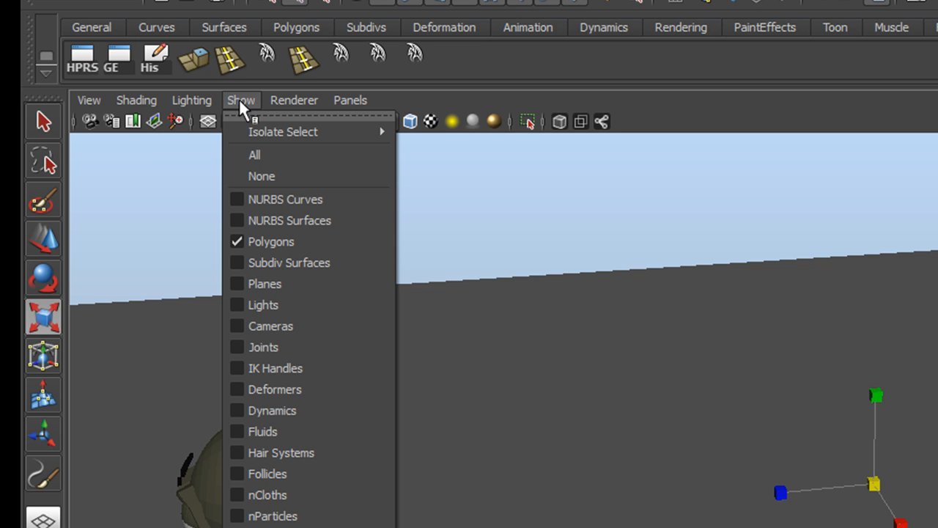
mouse_move(270, 326)
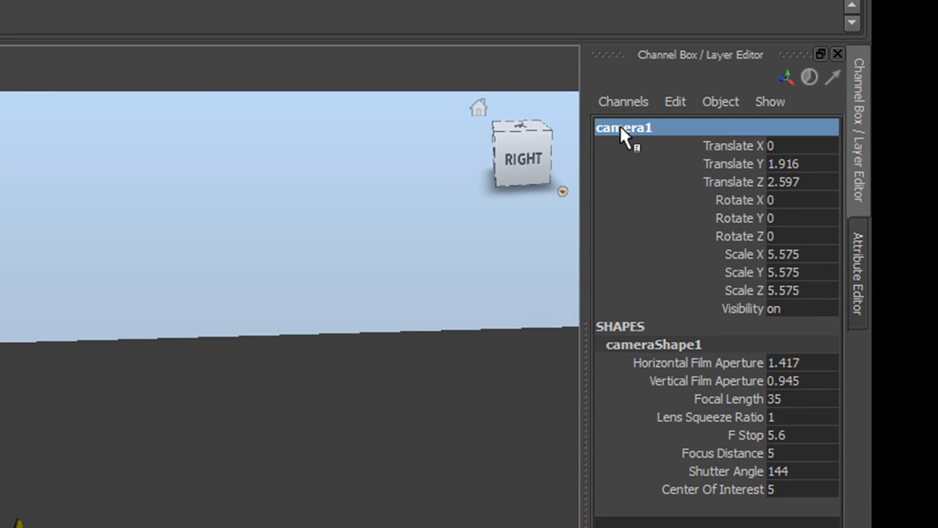
Rename camera1 to RenderCam in the Channel Box
double_click(623, 126)
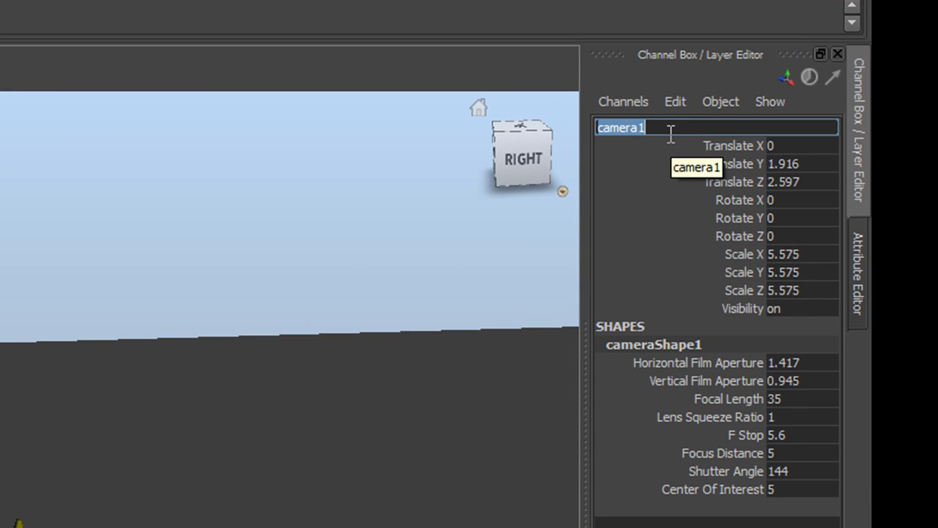
type("RenderCam")
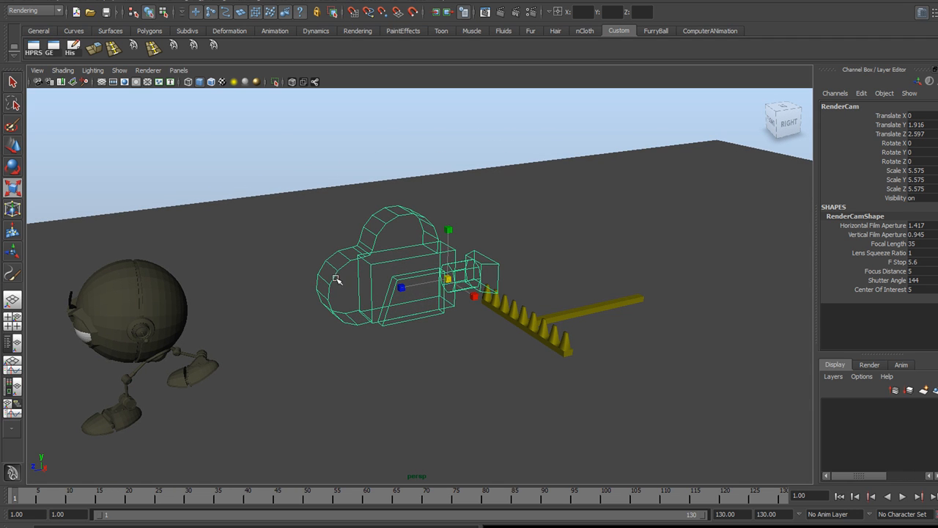
mouse_move(545, 393)
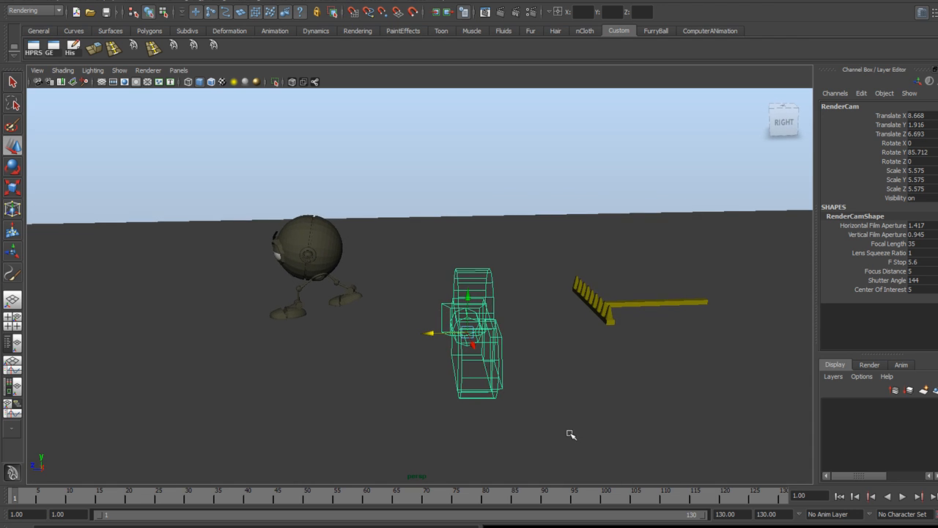
key("space")
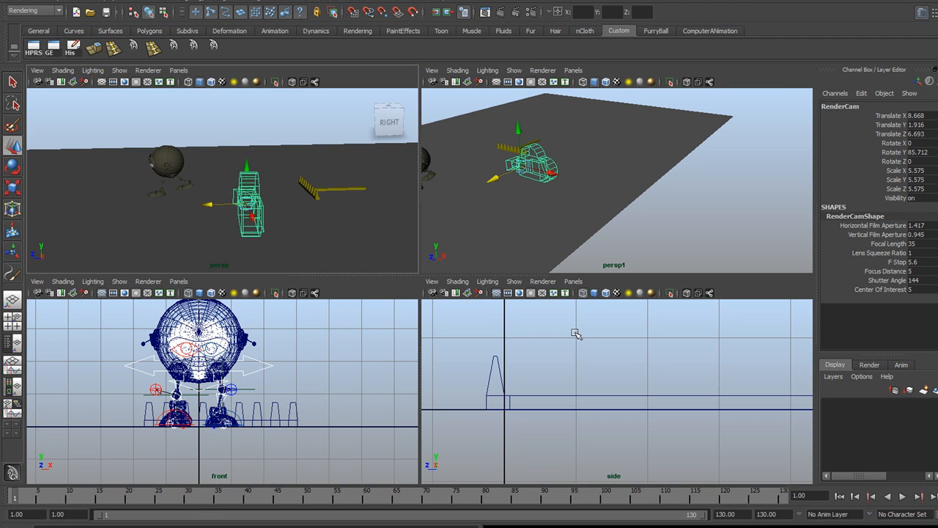
mouse_move(633, 226)
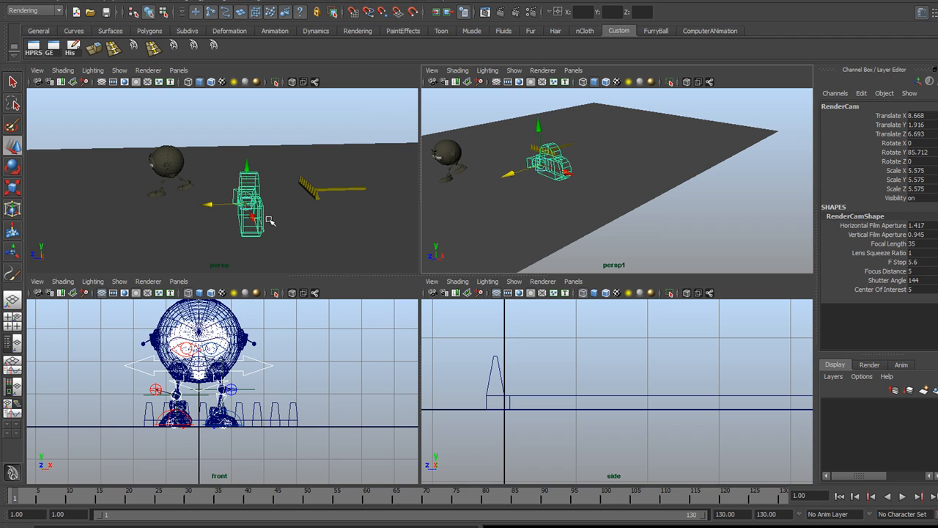
mouse_move(539, 239)
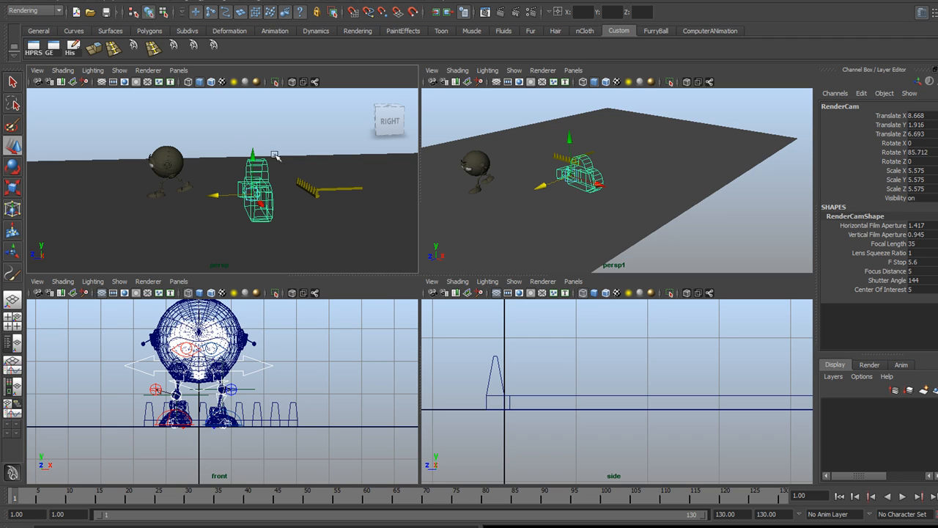
mouse_move(182, 144)
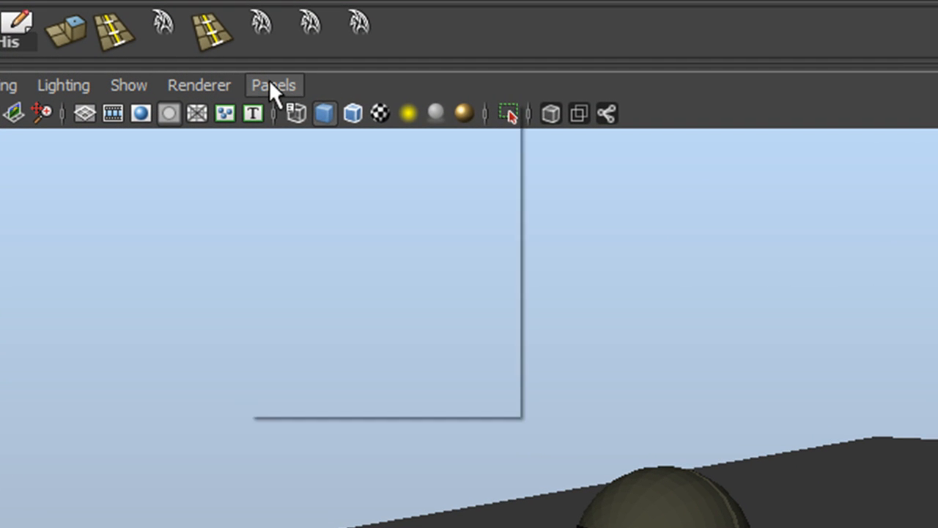
Look through the selected RenderCam via the Panels menu
left_click(272, 85)
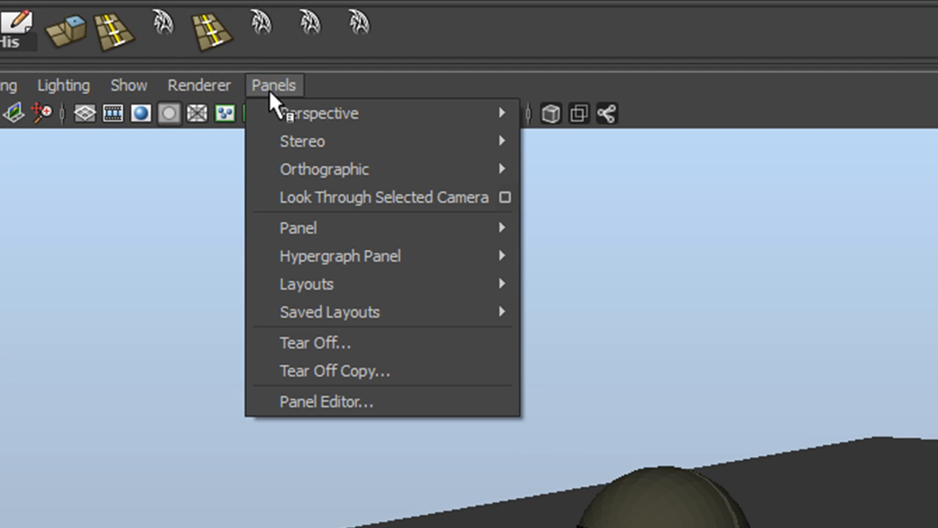
mouse_move(437, 196)
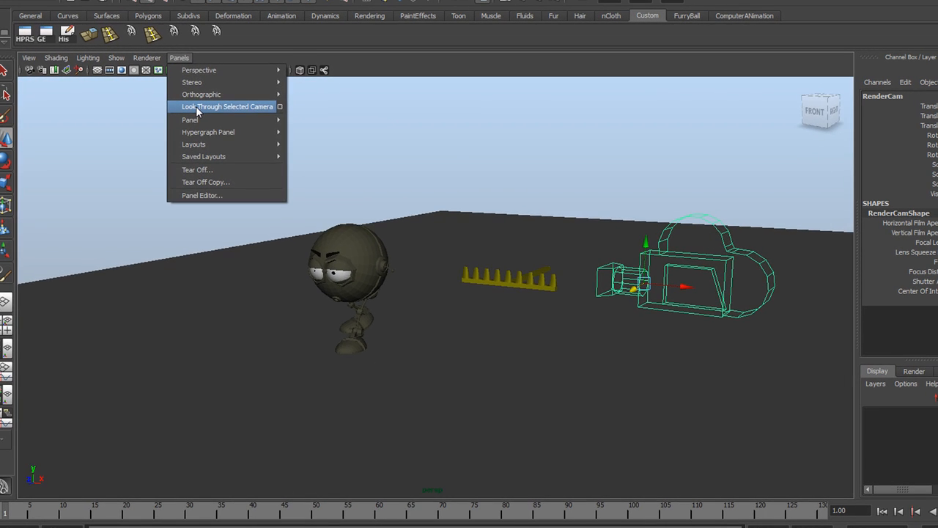
left_click(226, 105)
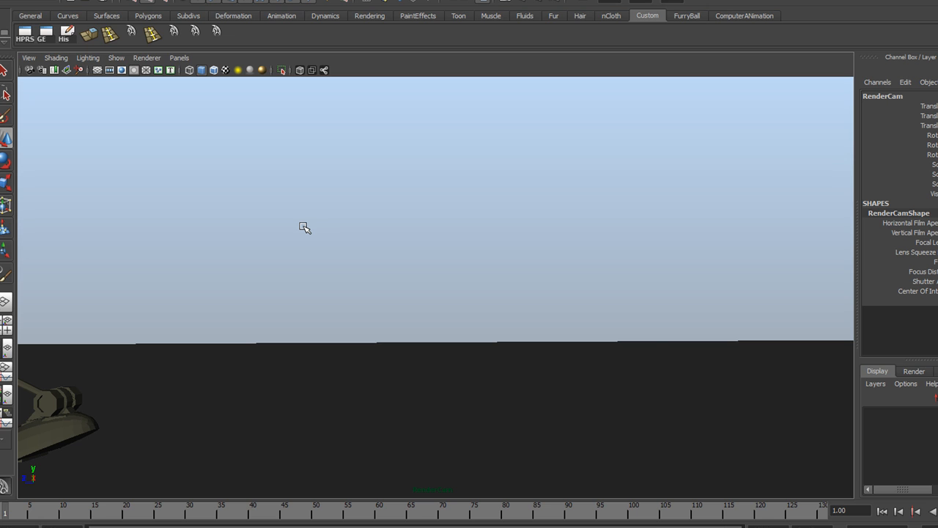
mouse_move(583, 290)
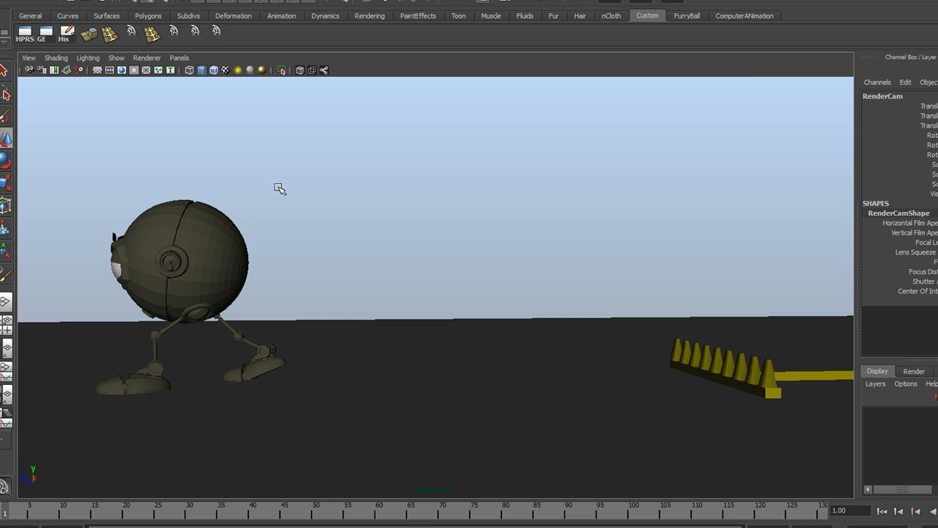
mouse_move(296, 186)
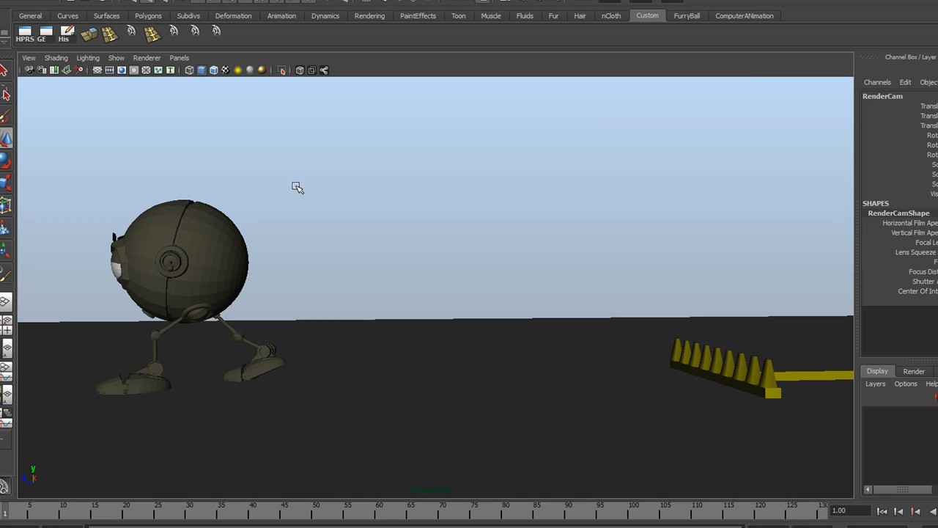
mouse_move(73, 111)
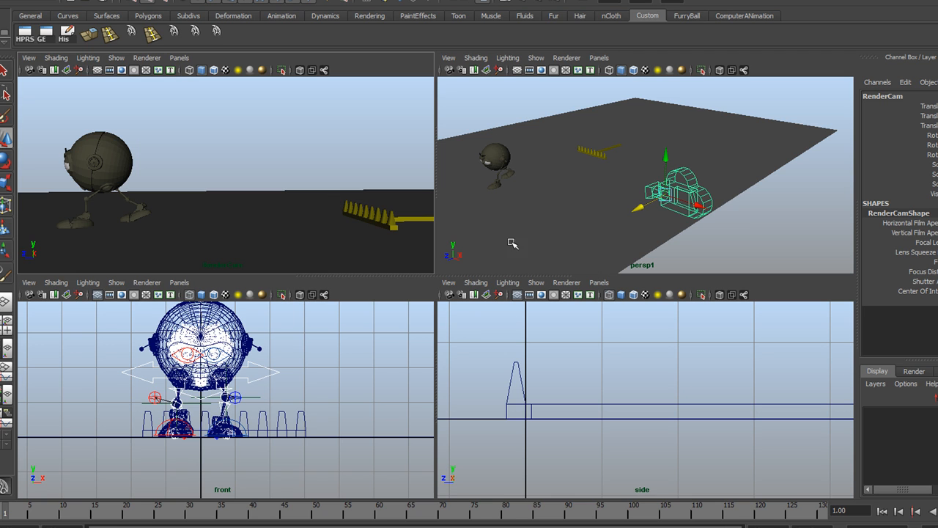
Deselect RenderCam by clicking empty space in the viewport
left_click(682, 176)
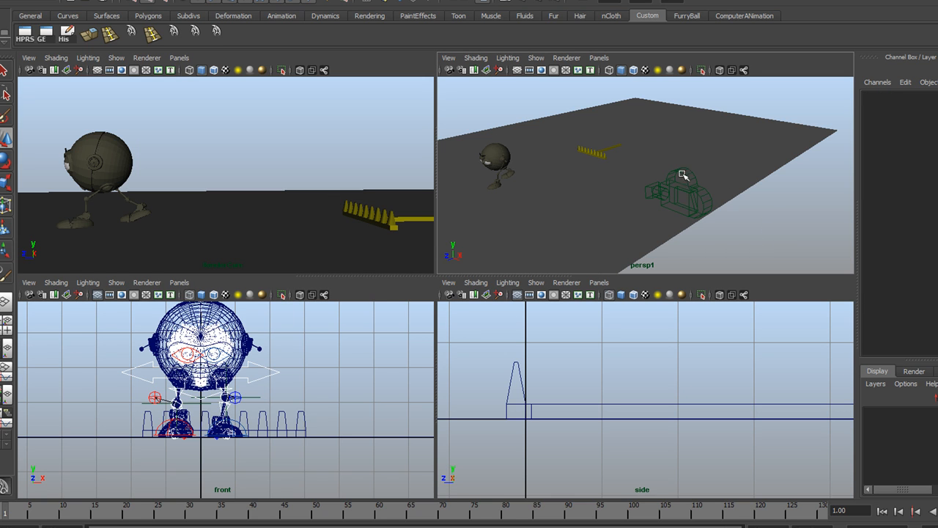
mouse_move(672, 182)
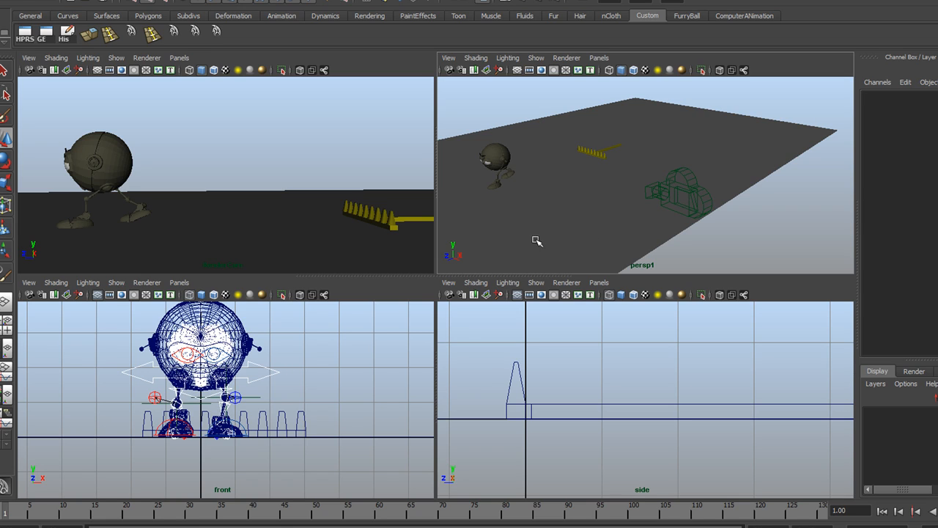
mouse_move(258, 266)
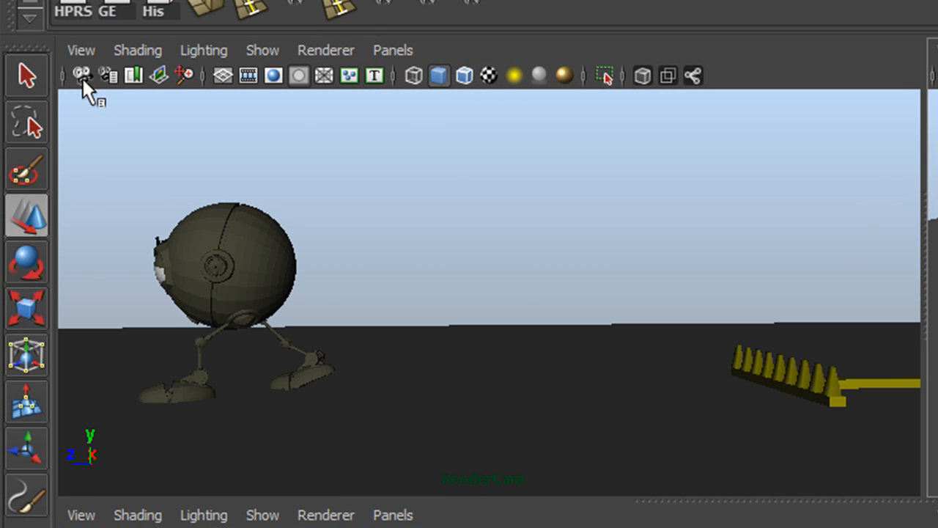
mouse_move(80, 75)
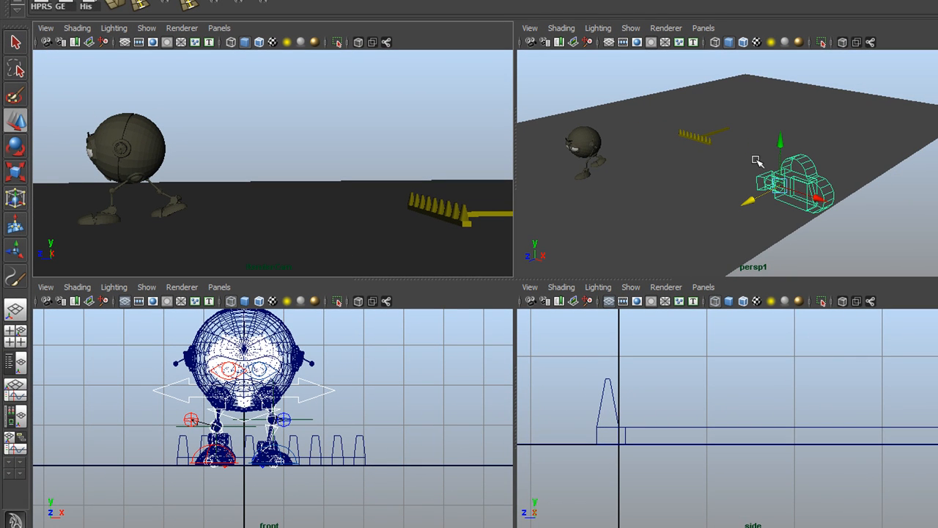
mouse_move(763, 185)
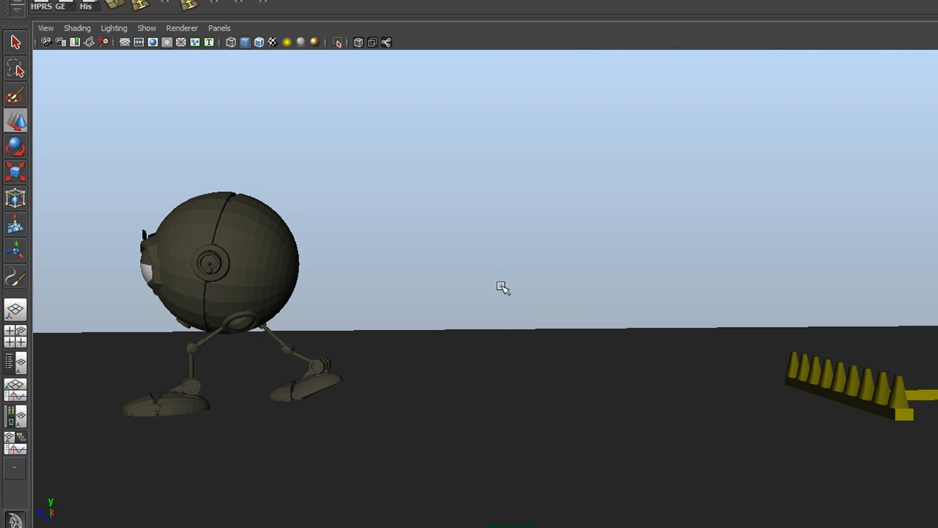
mouse_move(600, 217)
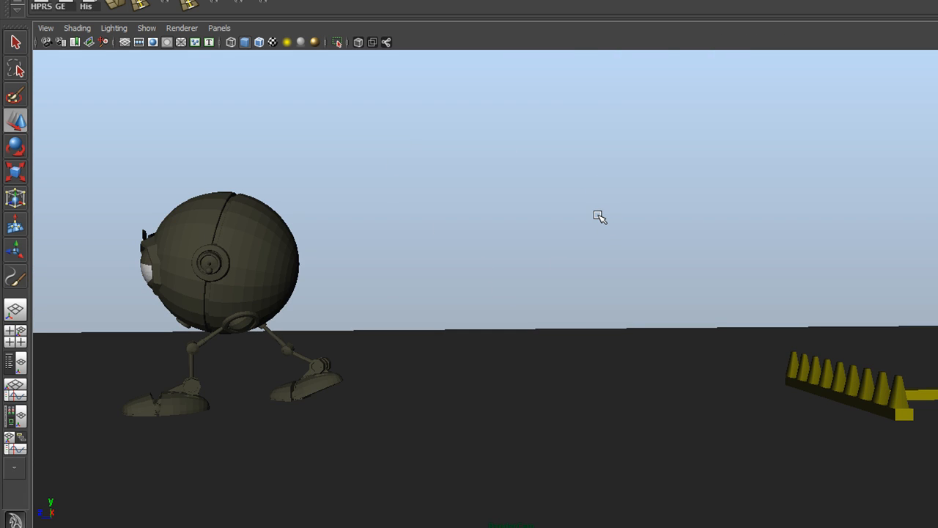
mouse_move(53, 54)
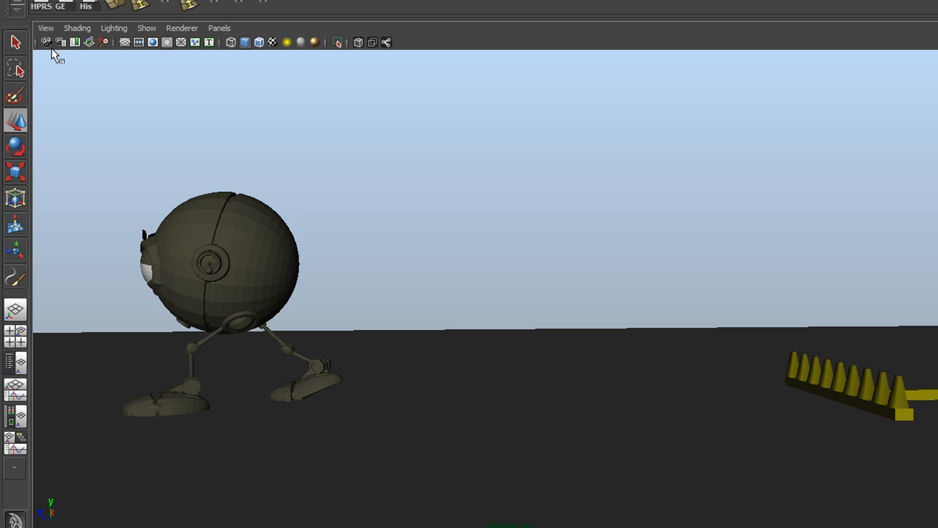
mouse_move(47, 41)
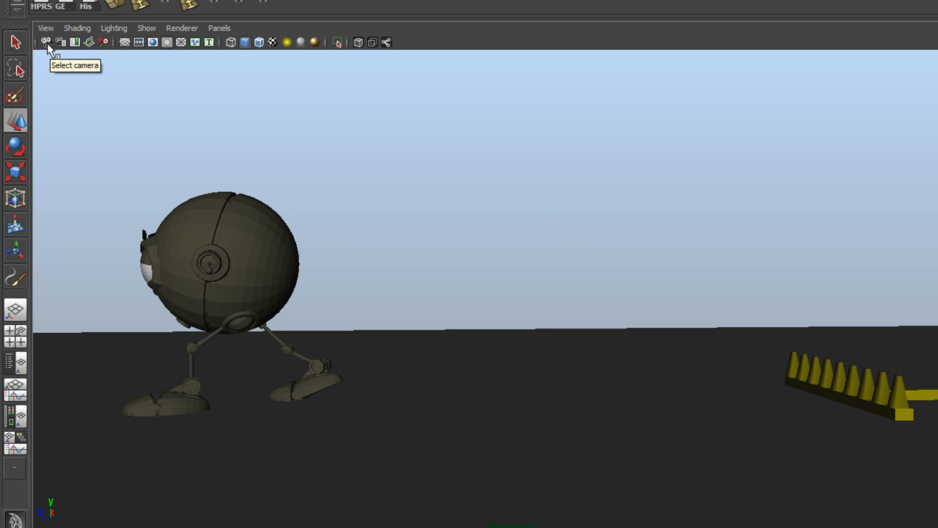
mouse_move(477, 137)
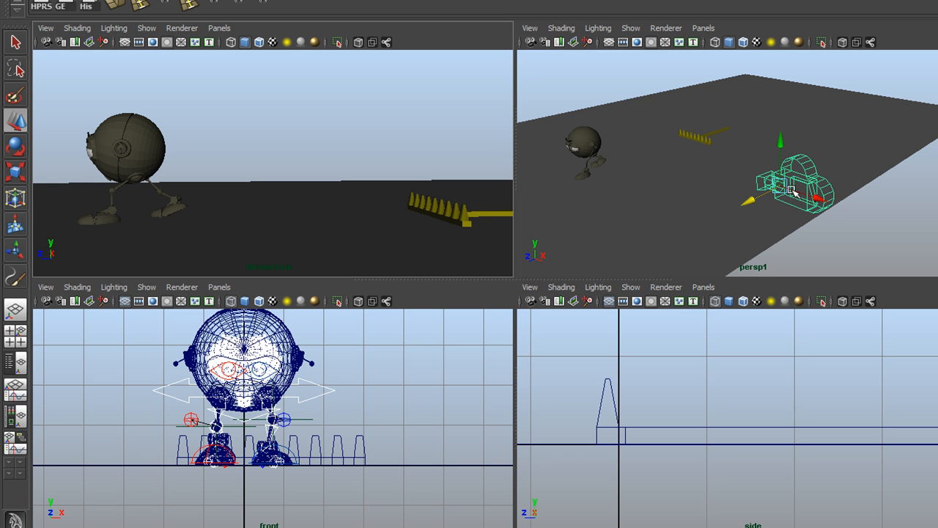
Maximize the RenderCam panel to fill the workspace with Space
key("space")
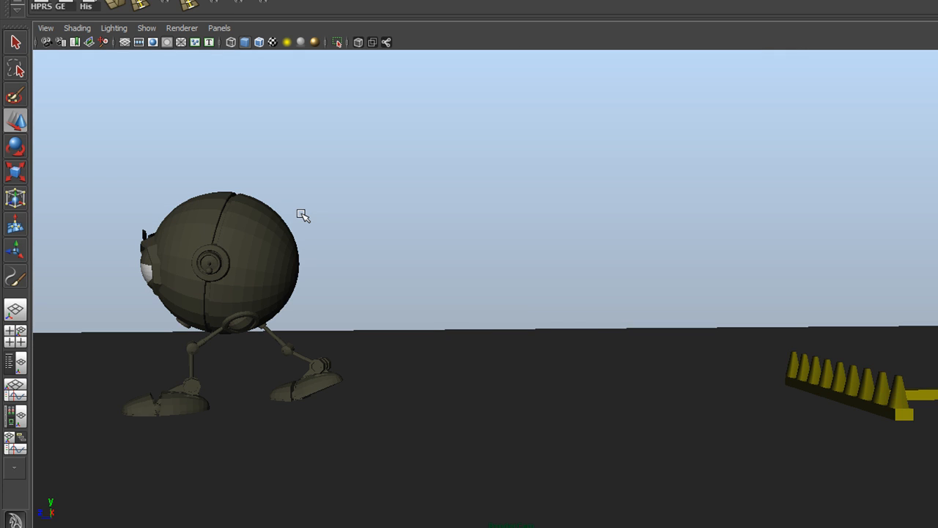
mouse_move(484, 481)
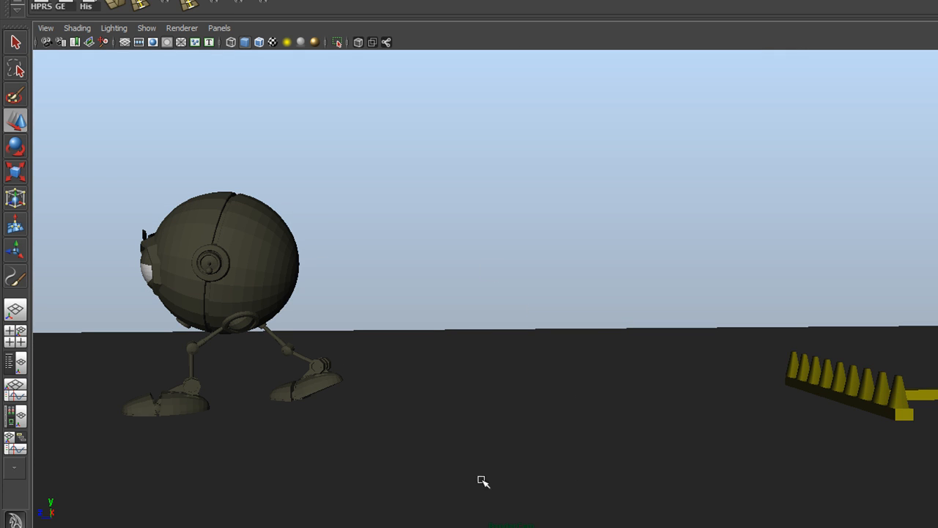
mouse_move(761, 202)
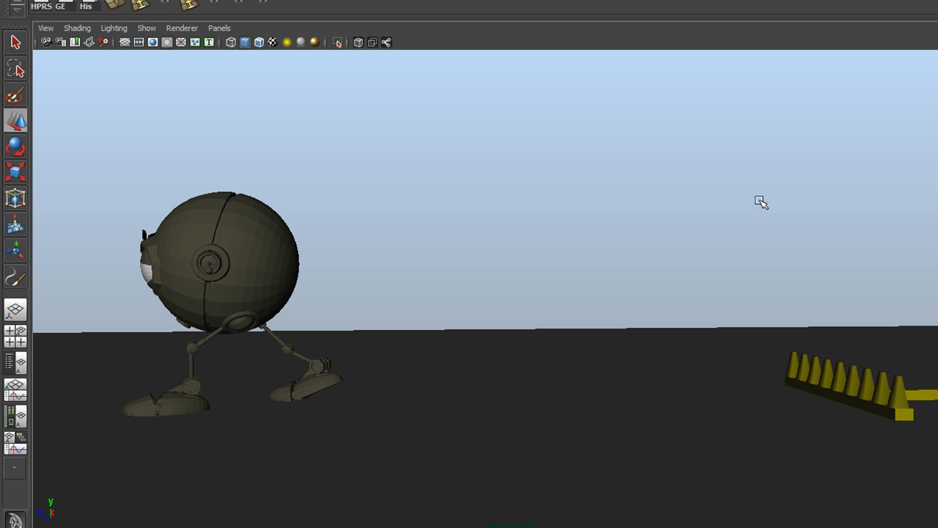
mouse_move(174, 192)
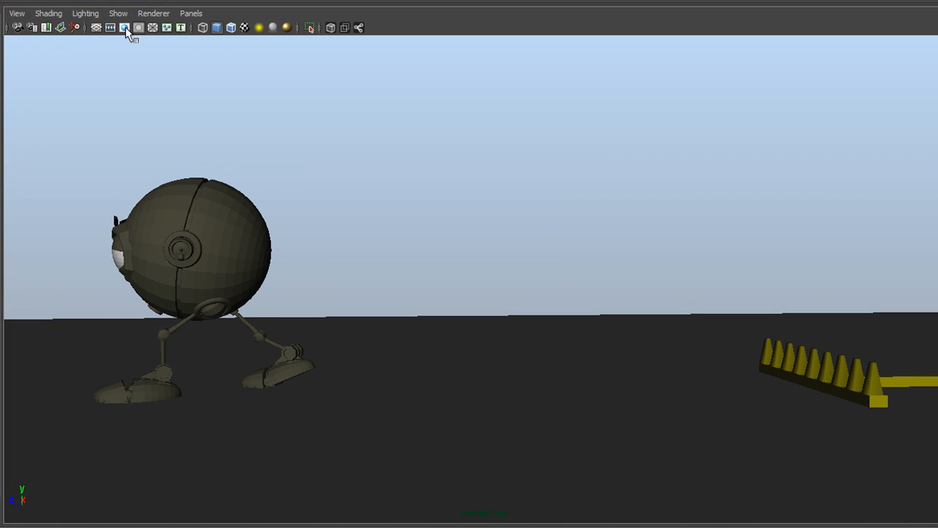
mouse_move(126, 28)
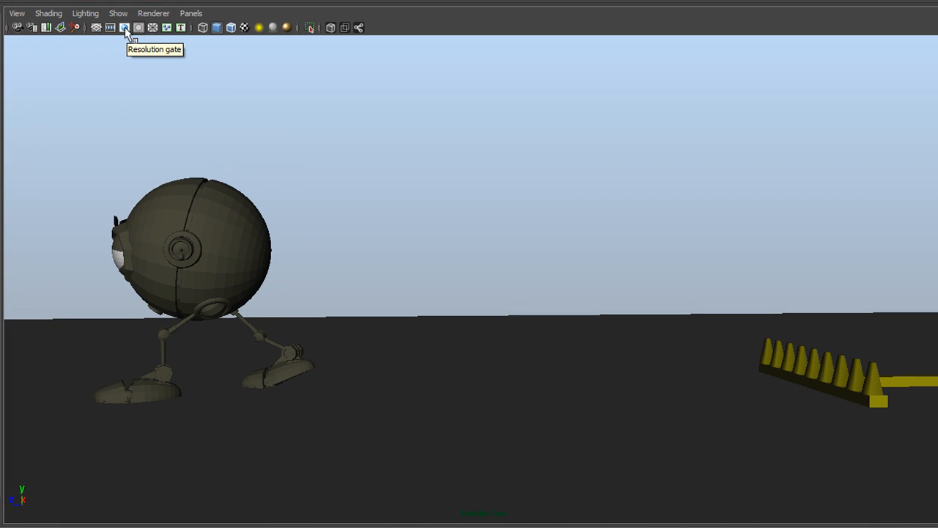
Show the 1280 by 720 render frame boundary in the RenderCam view
left_click(124, 26)
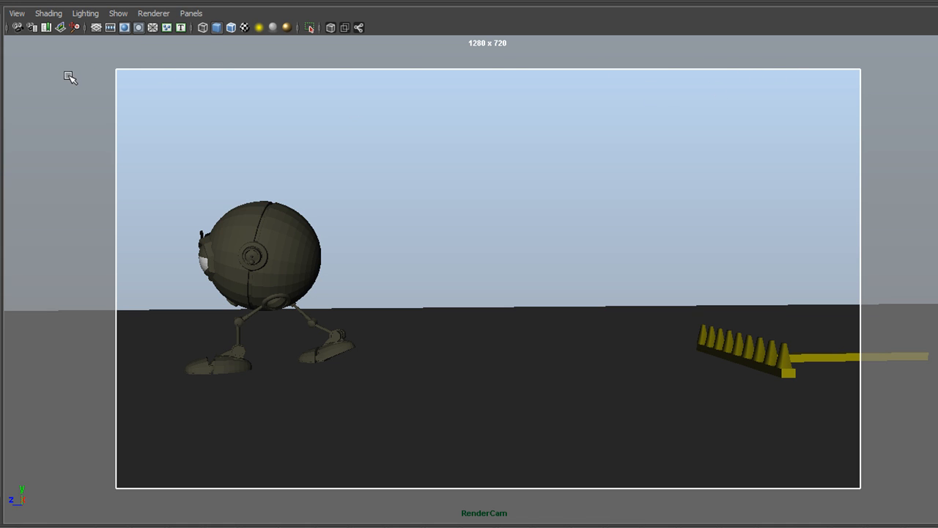
mouse_move(321, 91)
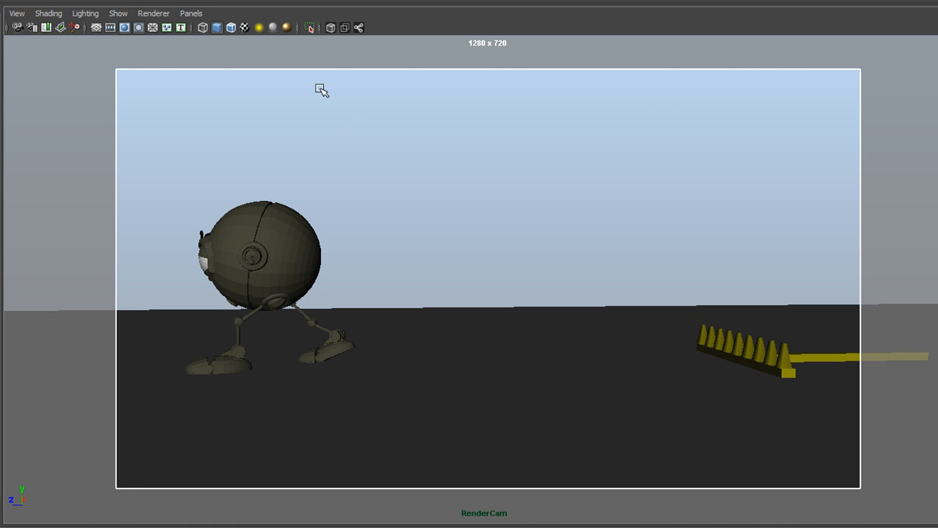
mouse_move(739, 483)
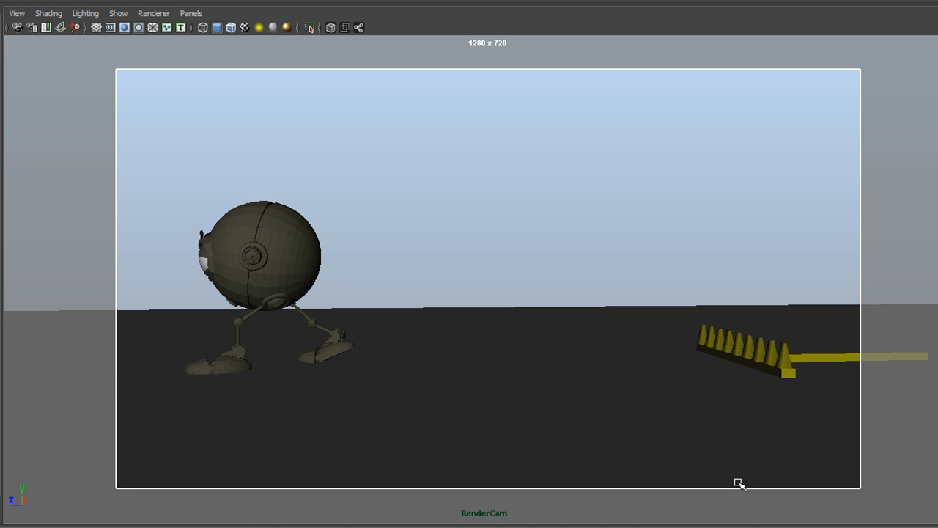
mouse_move(829, 179)
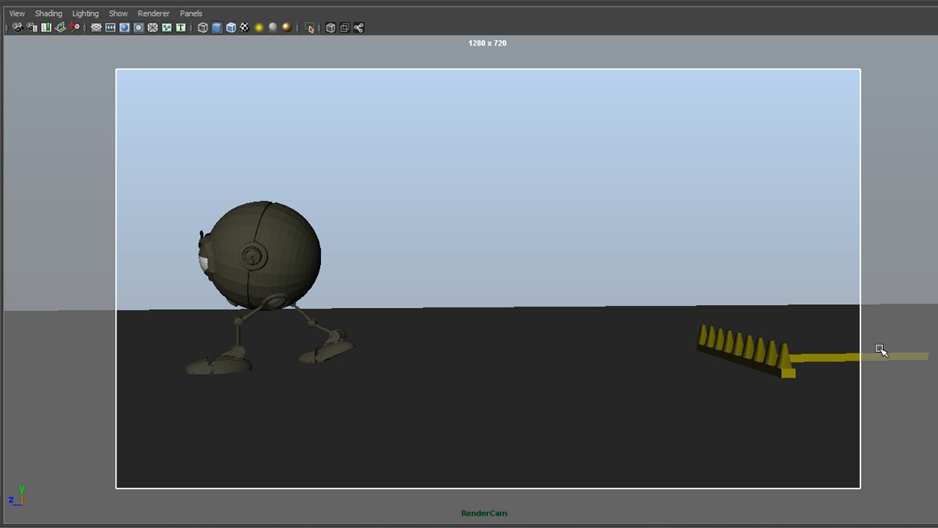
mouse_move(907, 357)
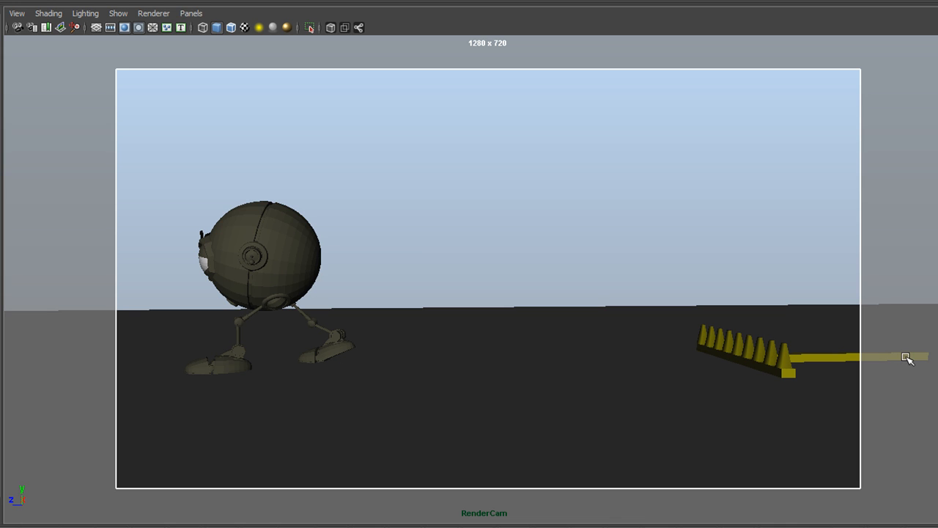
mouse_move(868, 355)
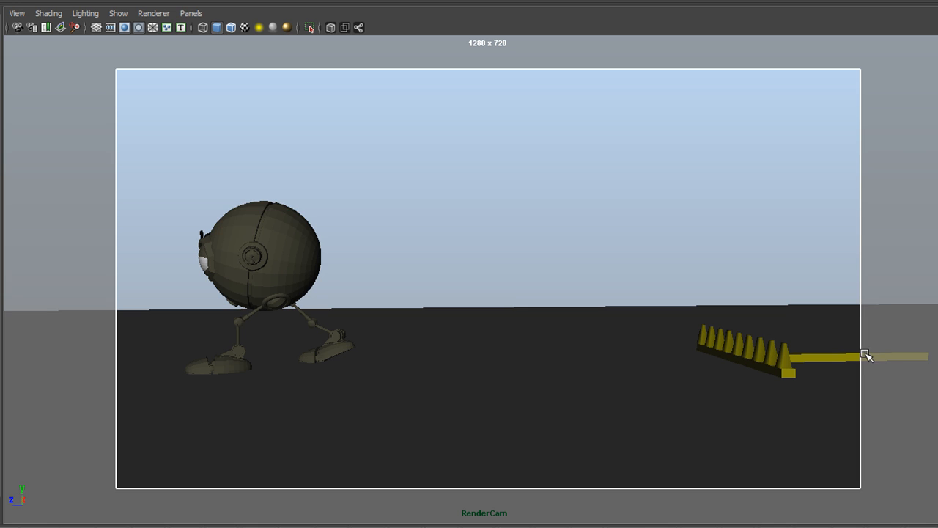
mouse_move(900, 361)
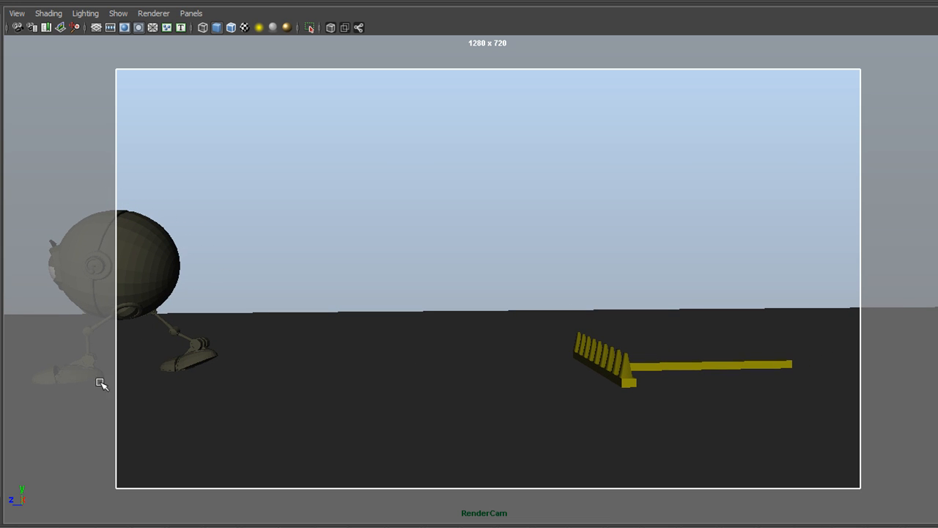
mouse_move(114, 56)
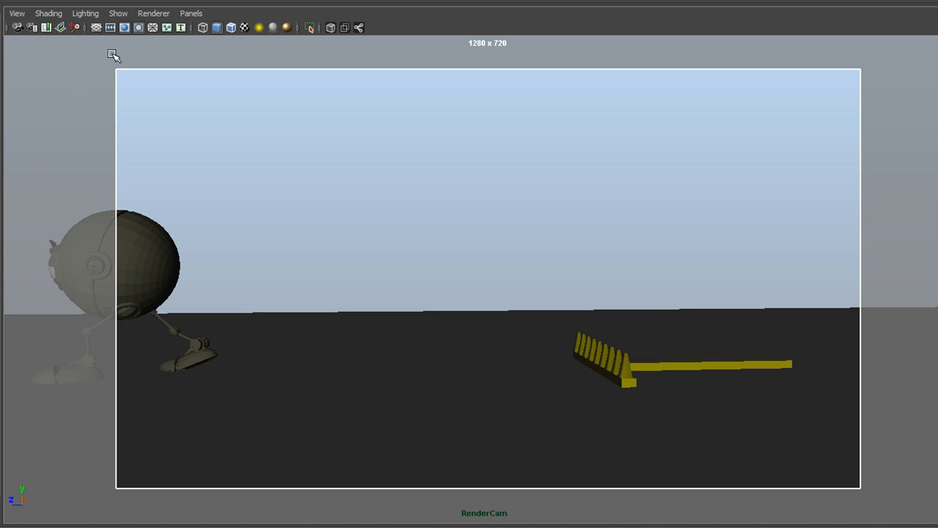
mouse_move(139, 57)
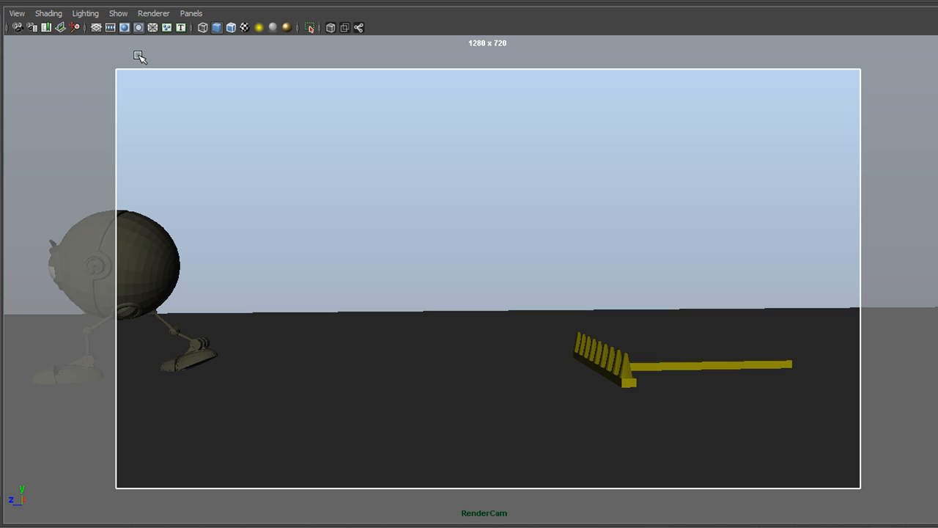
mouse_move(125, 26)
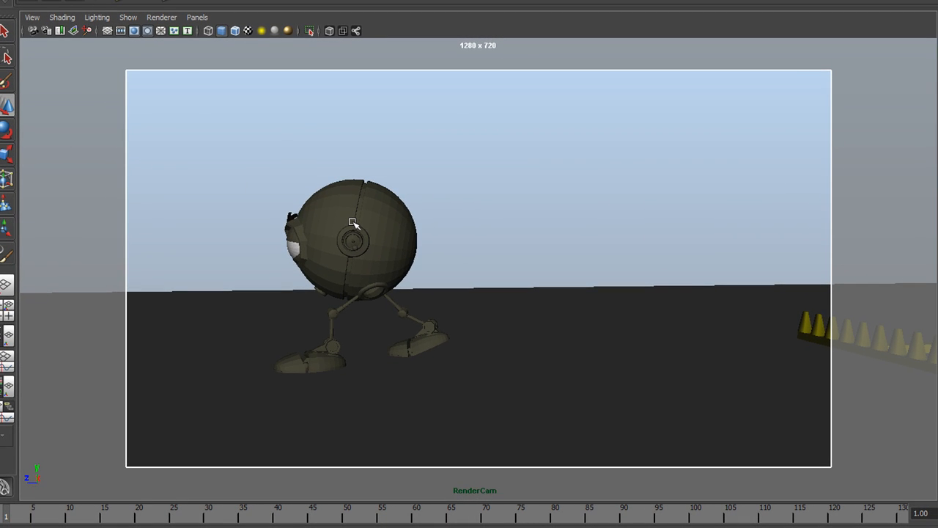
mouse_move(462, 290)
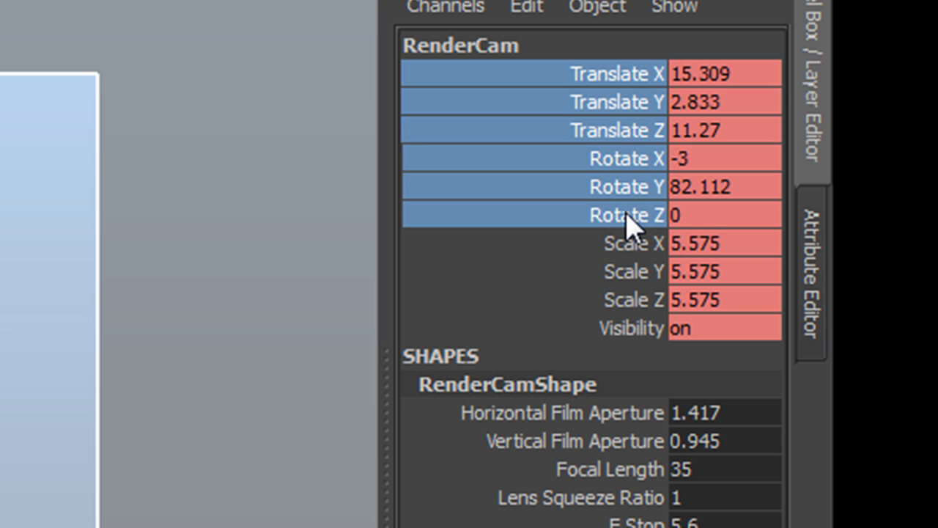
mouse_move(645, 308)
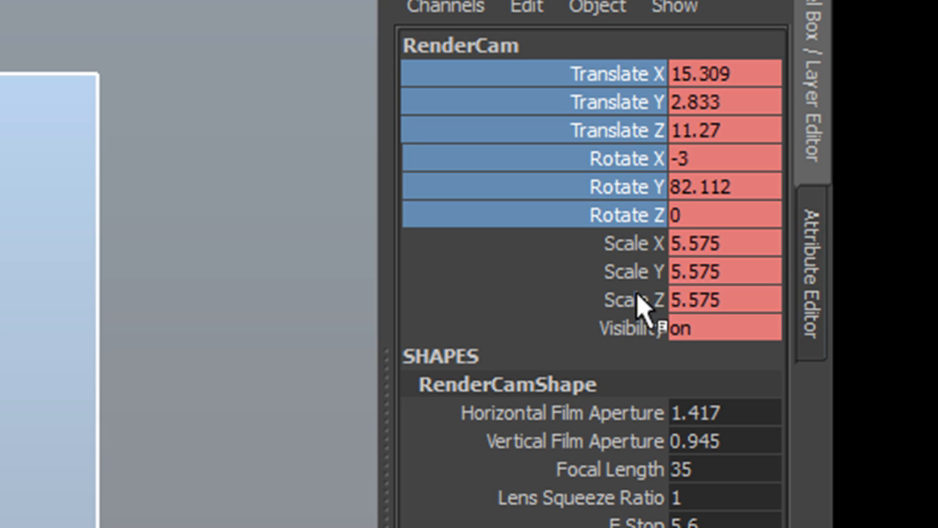
mouse_move(645, 83)
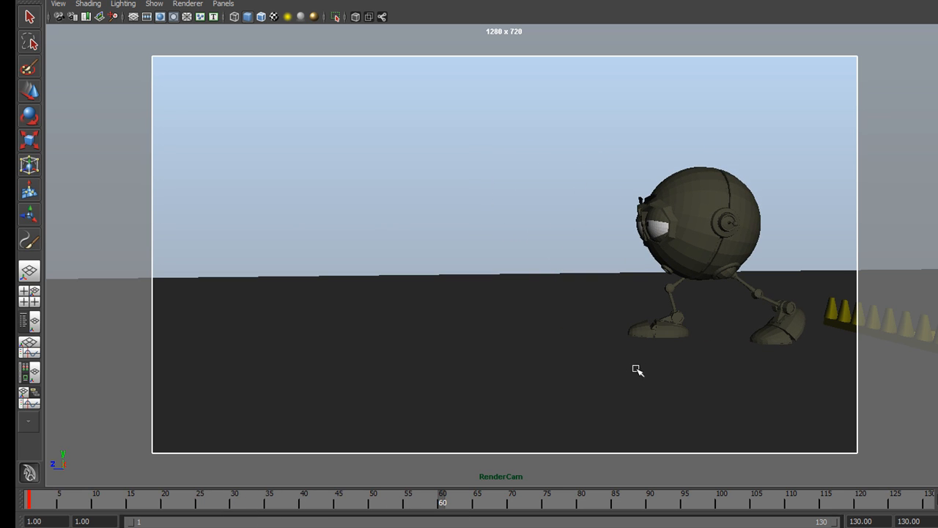
Switch to the four-view layout, then restore the RenderCam panel full-screen at frame 60
key("space")
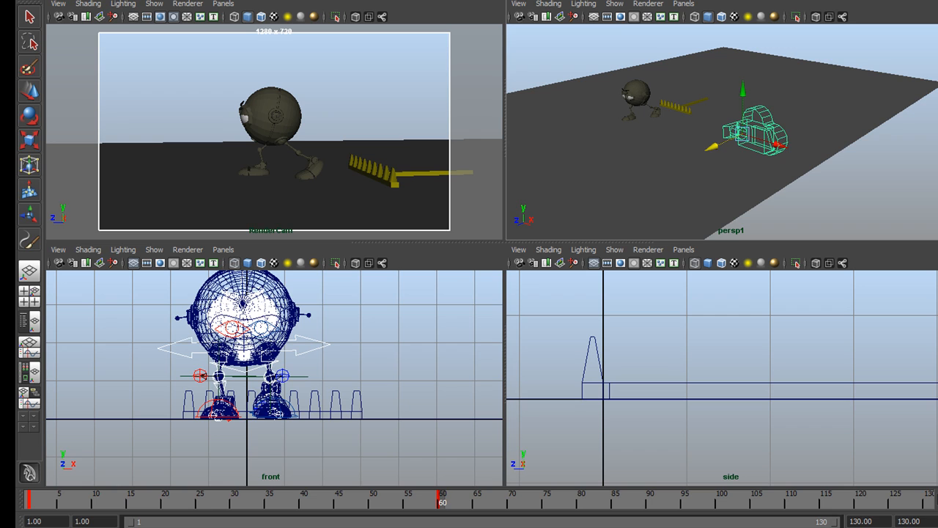
left_click(755, 129)
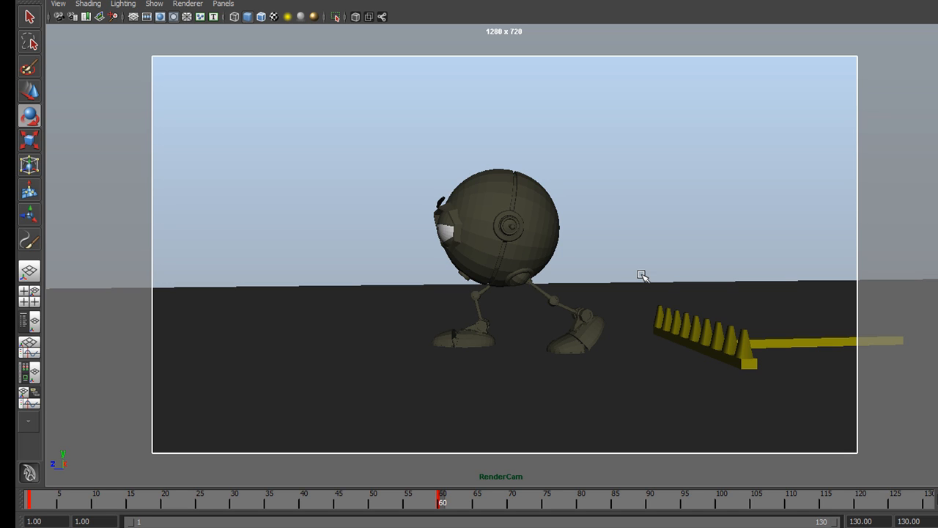
mouse_move(445, 475)
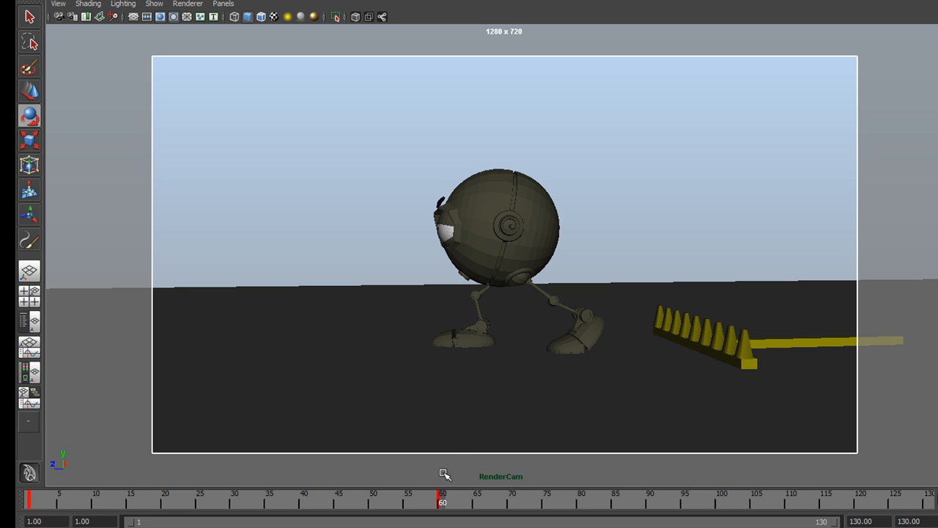
Scrub the Time Slider through the walk to check the camera follow, returning near frame 60
left_click(80, 502)
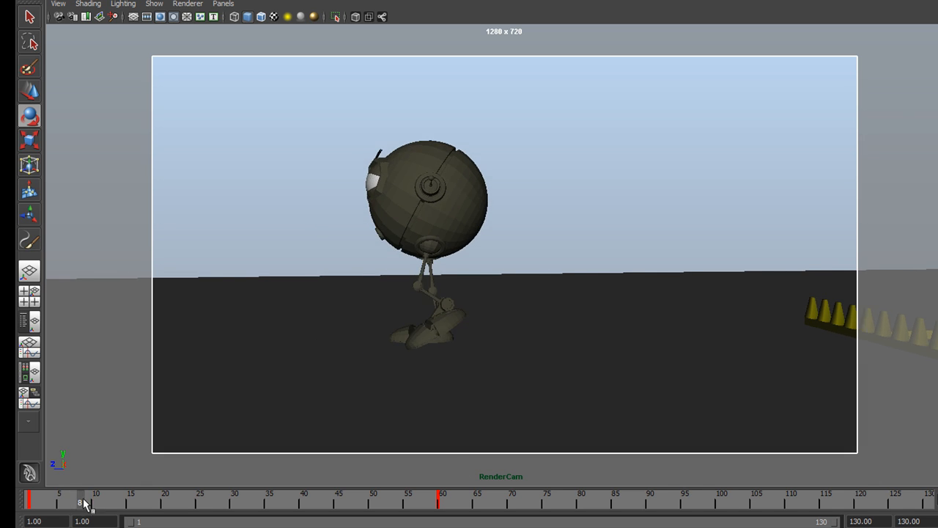
left_click_drag(81, 501, 387, 501)
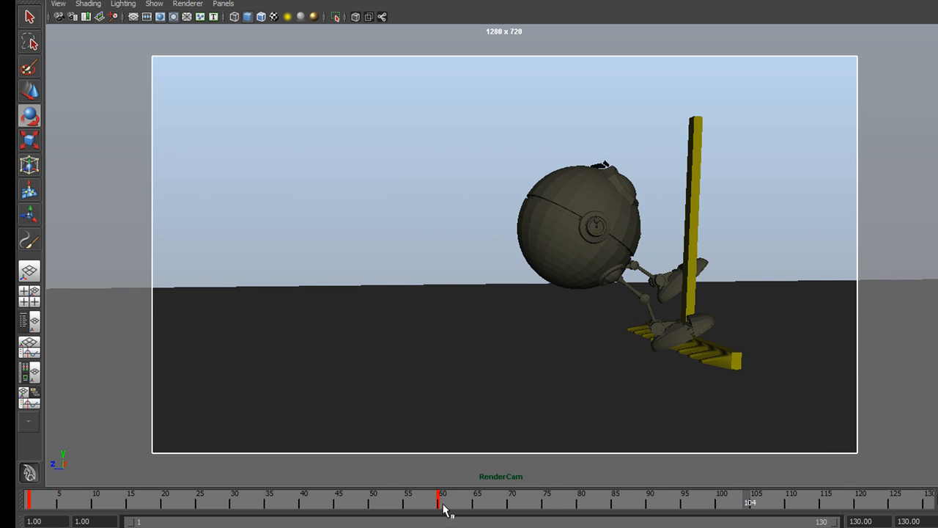
left_click(443, 502)
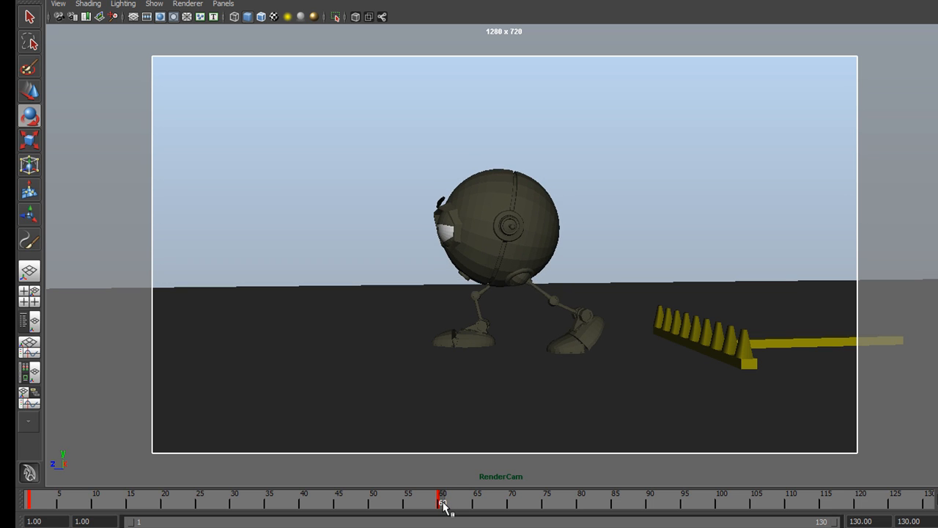
left_click_drag(442, 501, 721, 502)
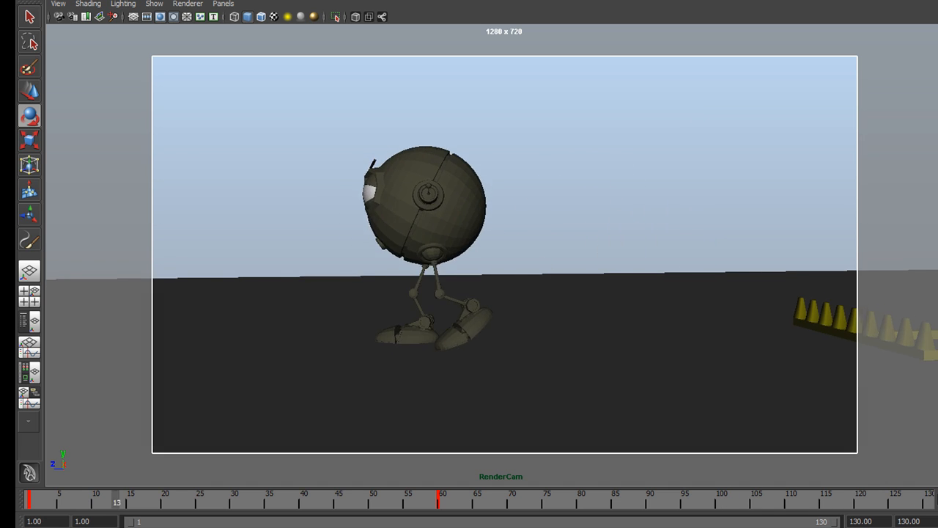
left_click(443, 501)
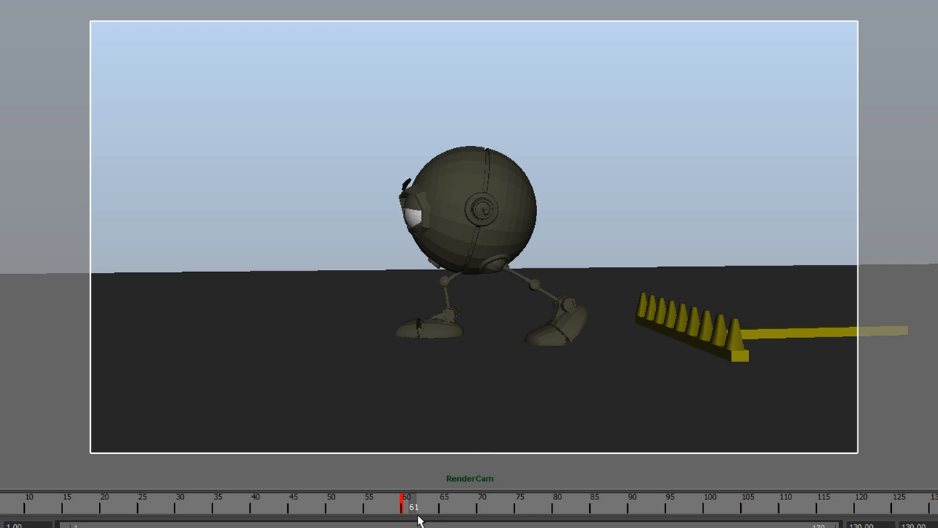
mouse_move(416, 516)
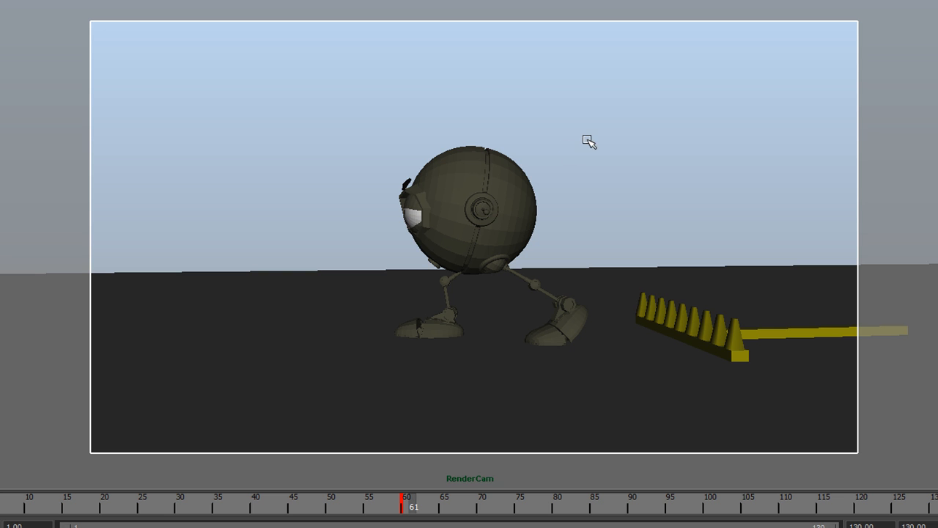
mouse_move(593, 374)
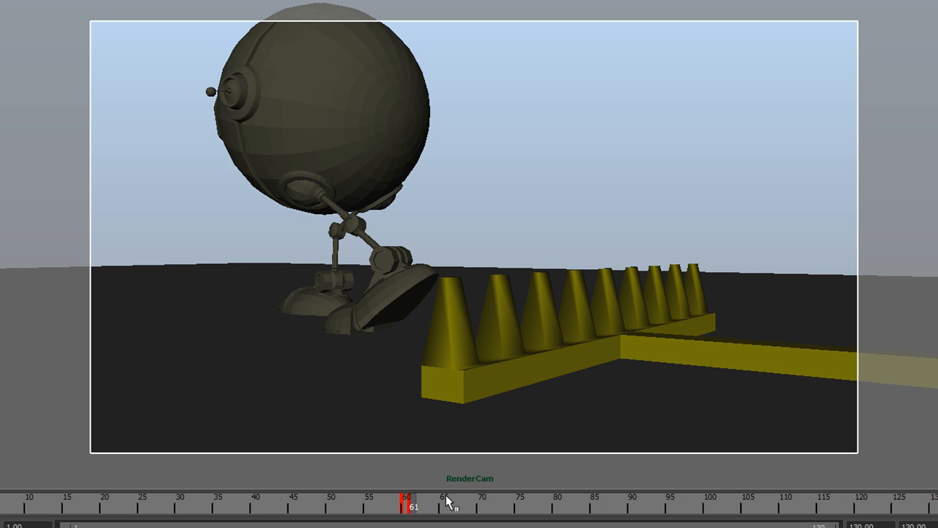
Key the stepped cut to the rake close-up at frame 61 and scrub frames 27–62 to verify it
left_click(407, 506)
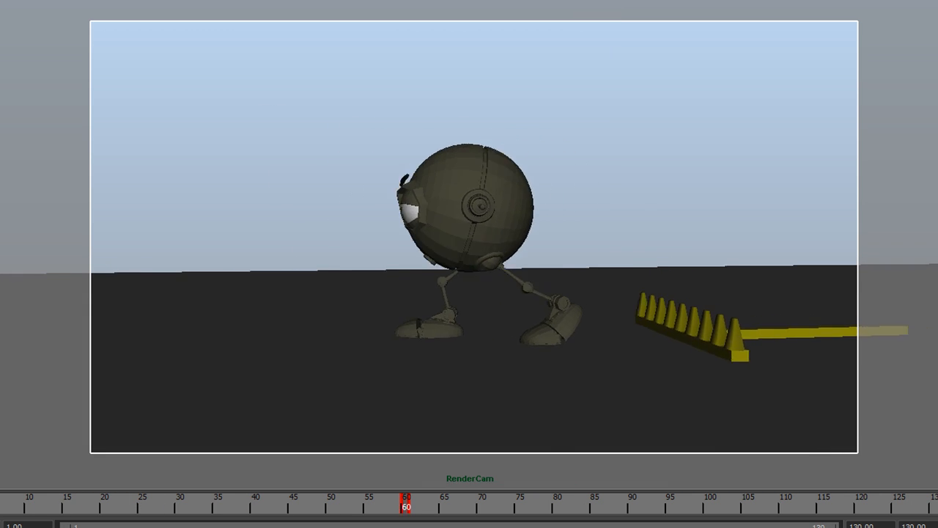
left_click_drag(408, 506, 770, 505)
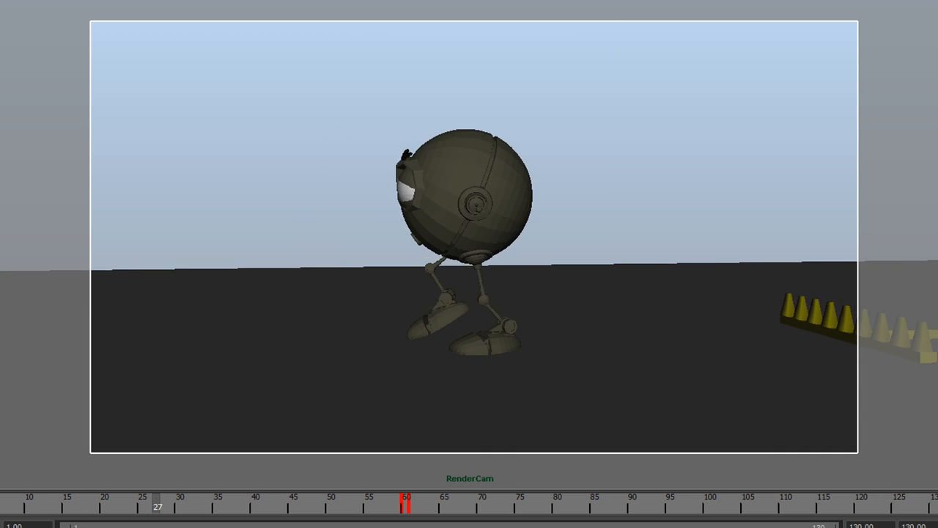
left_click_drag(158, 507, 521, 507)
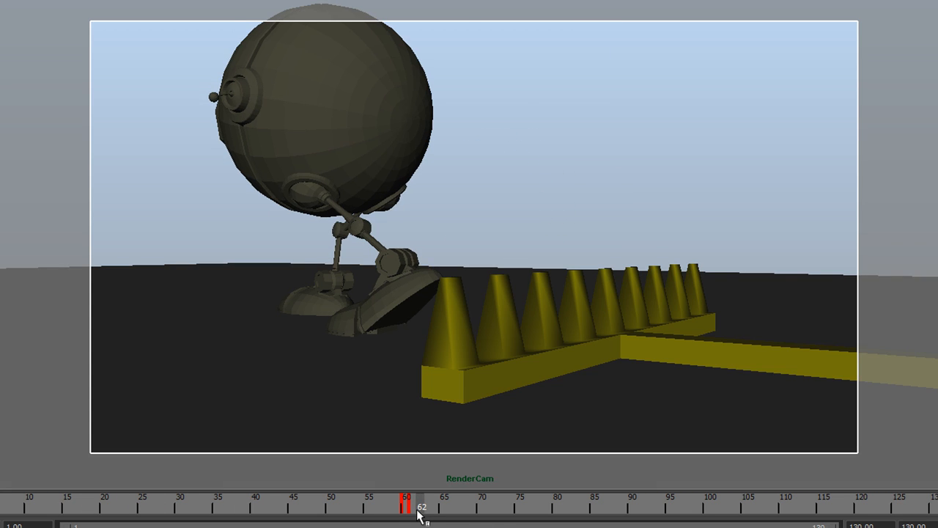
Scrub forward from frame 62 to about 68 to review the rake close-up shot
left_click_drag(419, 507, 466, 507)
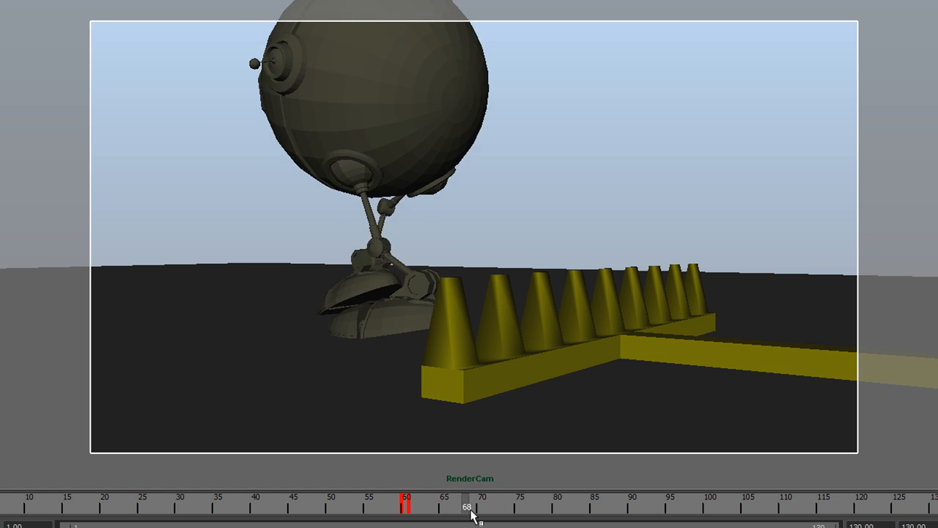
left_click_drag(469, 507, 564, 507)
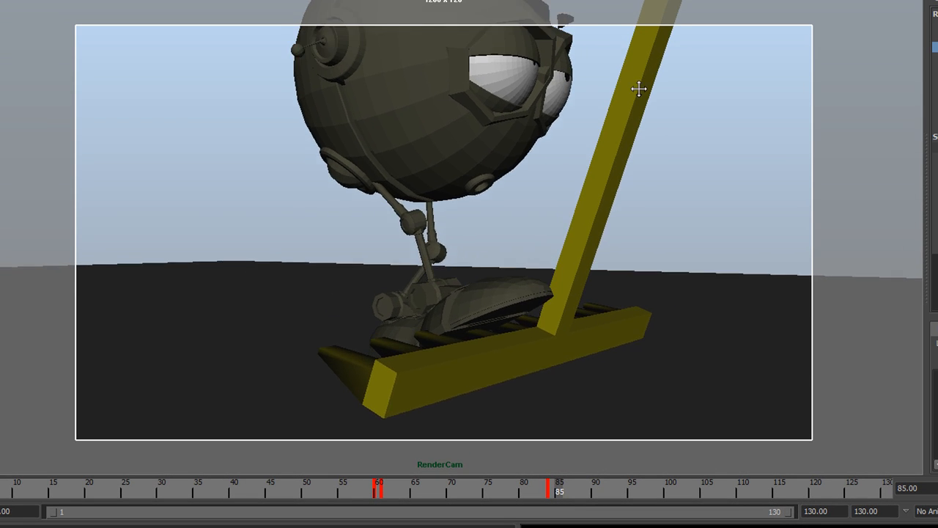
left_click_drag(639, 88, 595, 279)
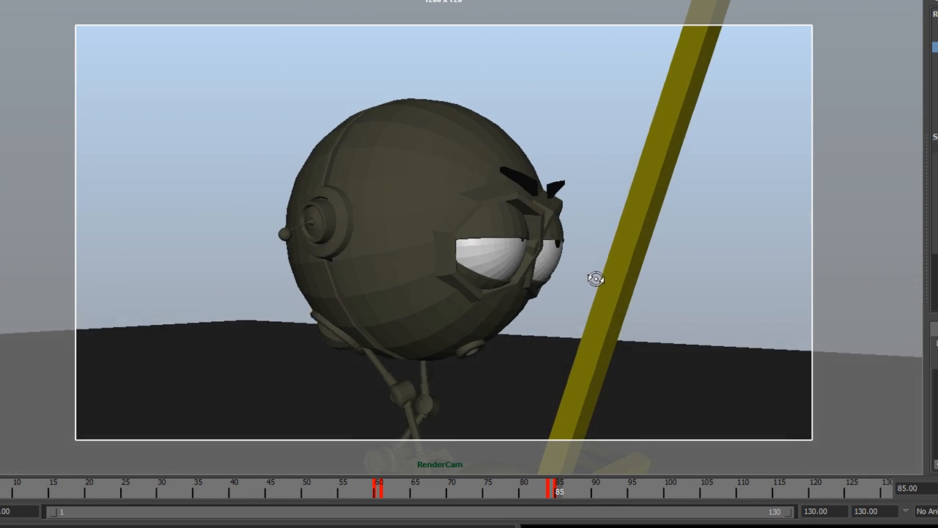
left_click_drag(595, 278, 579, 271)
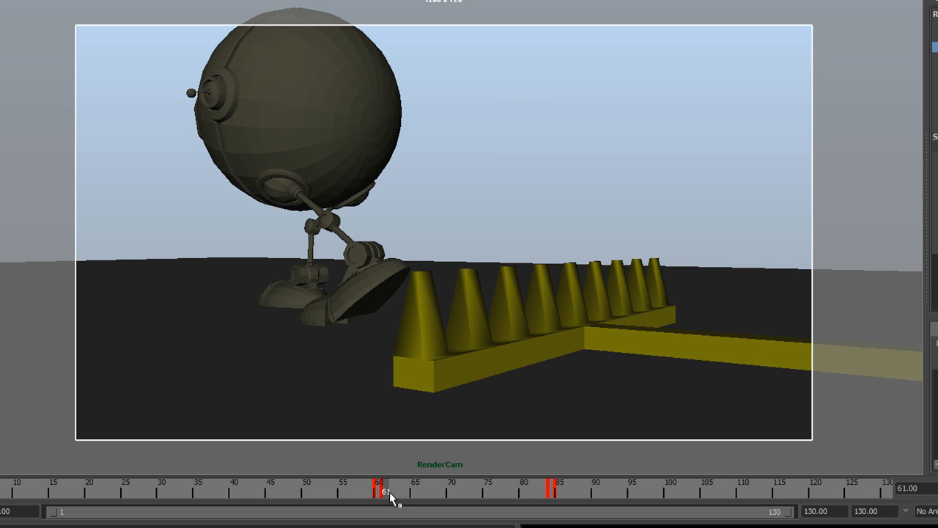
mouse_move(518, 352)
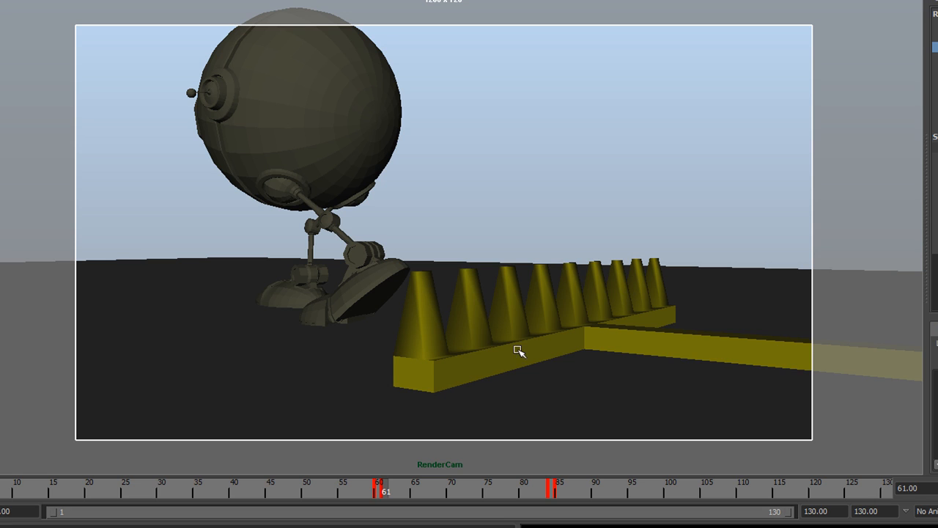
mouse_move(403, 496)
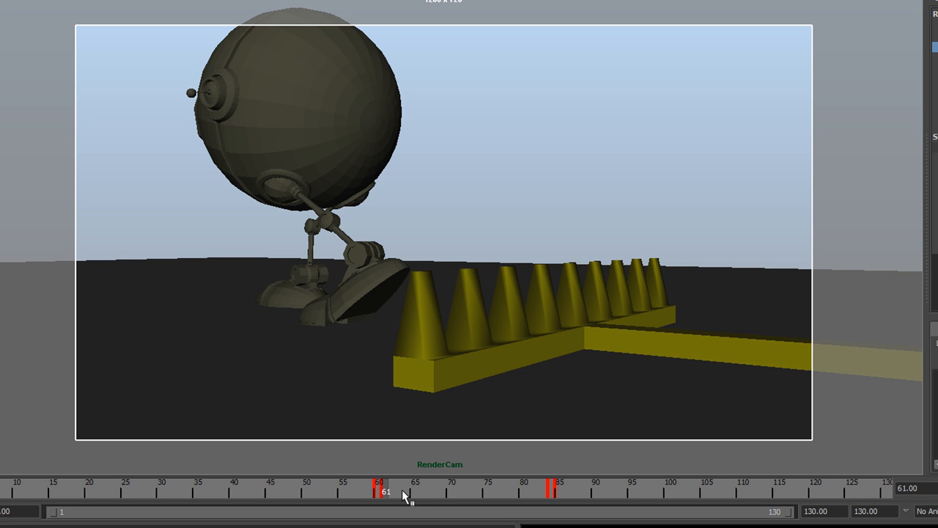
mouse_move(551, 493)
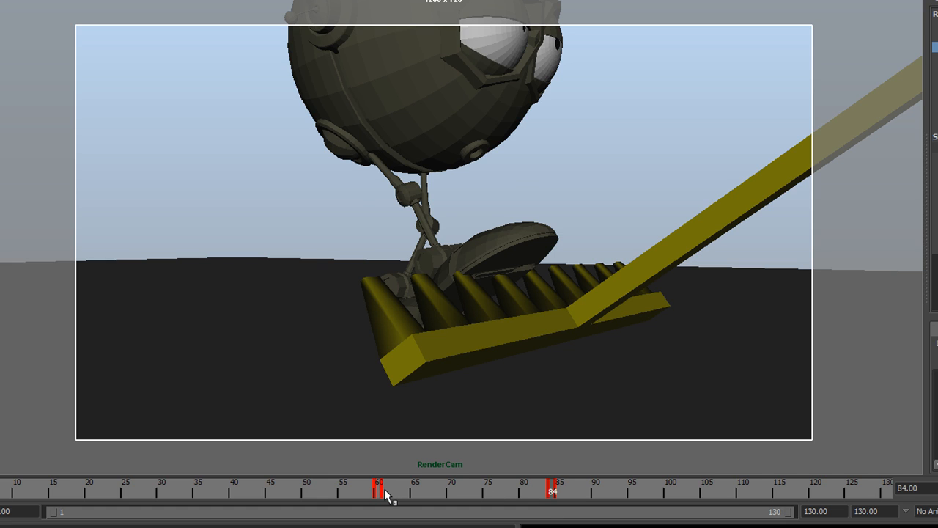
left_click_drag(554, 487, 380, 487)
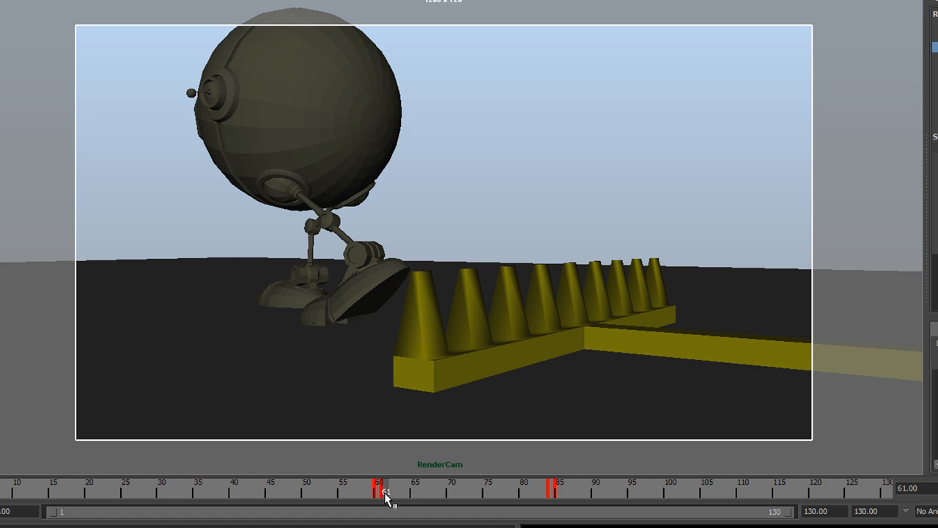
left_click(393, 487)
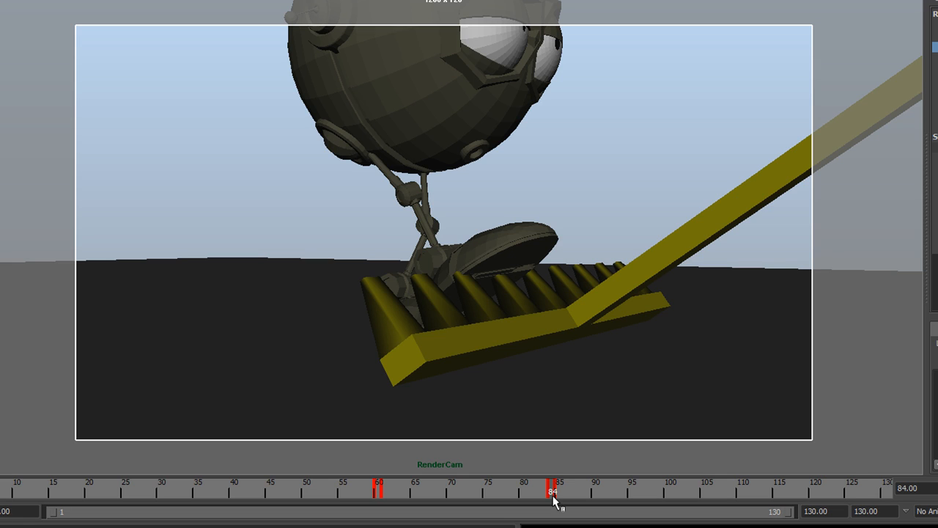
left_click_drag(554, 491, 472, 491)
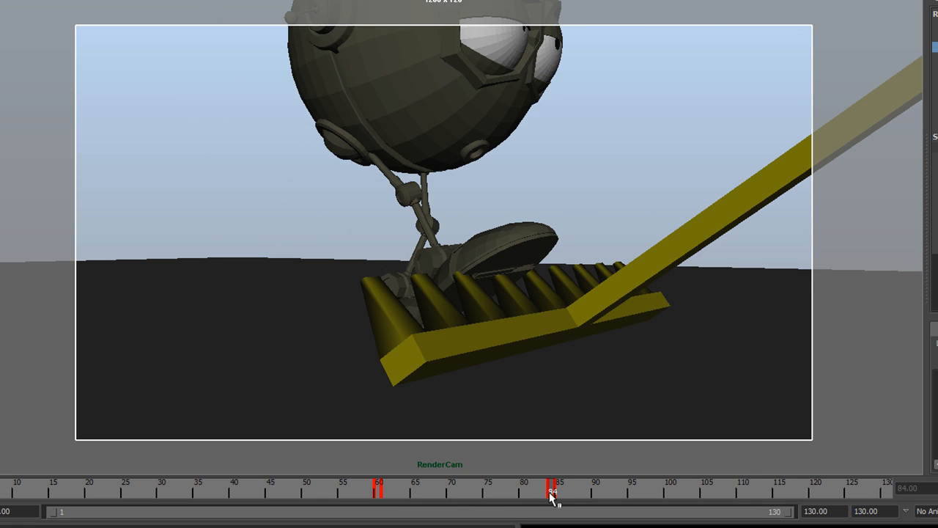
left_click(554, 492)
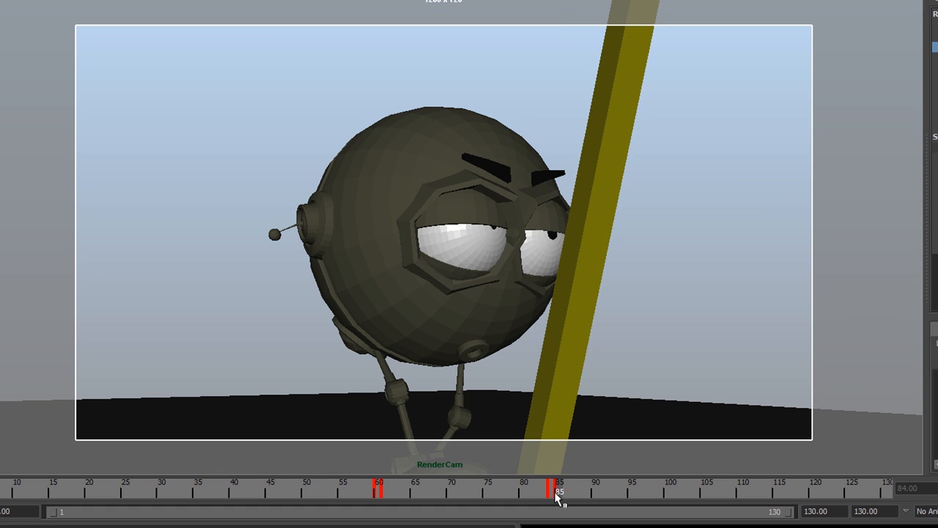
left_click(556, 491)
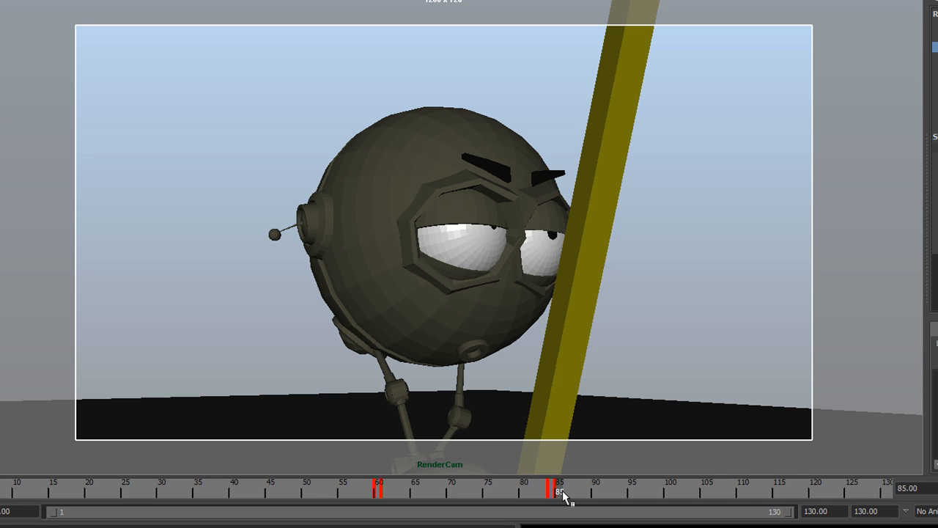
mouse_move(153, 454)
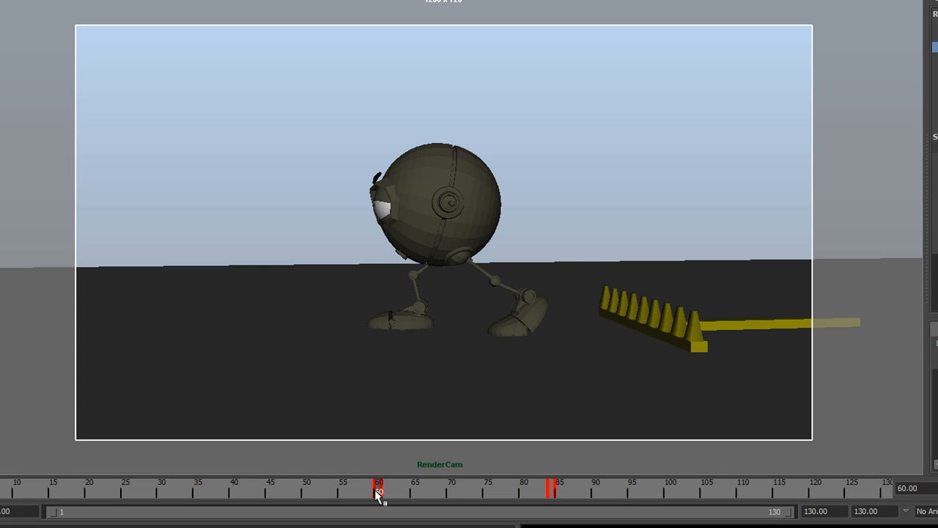
left_click_drag(378, 489, 381, 490)
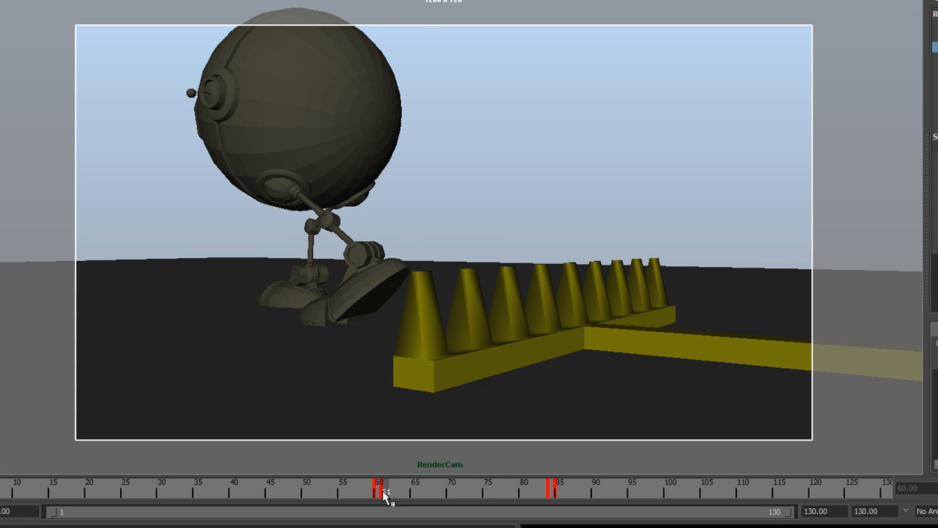
left_click_drag(381, 491, 504, 491)
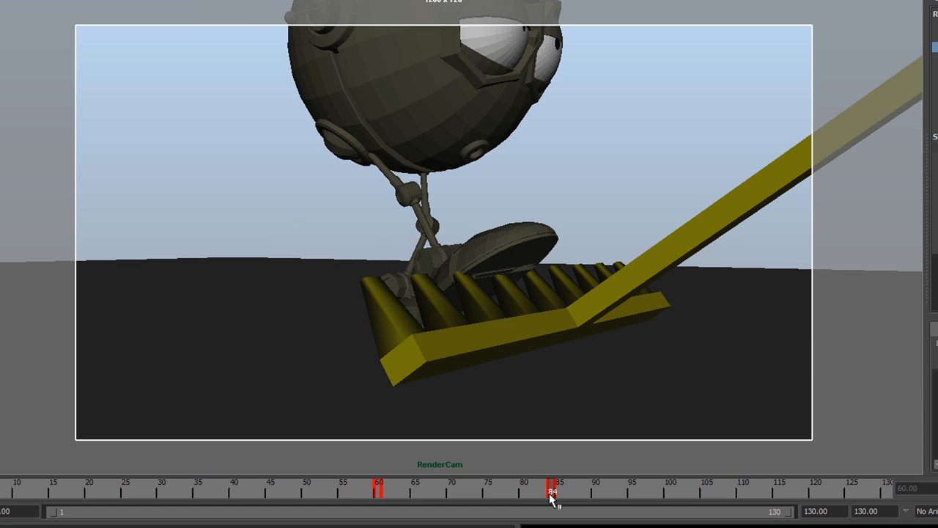
left_click(555, 490)
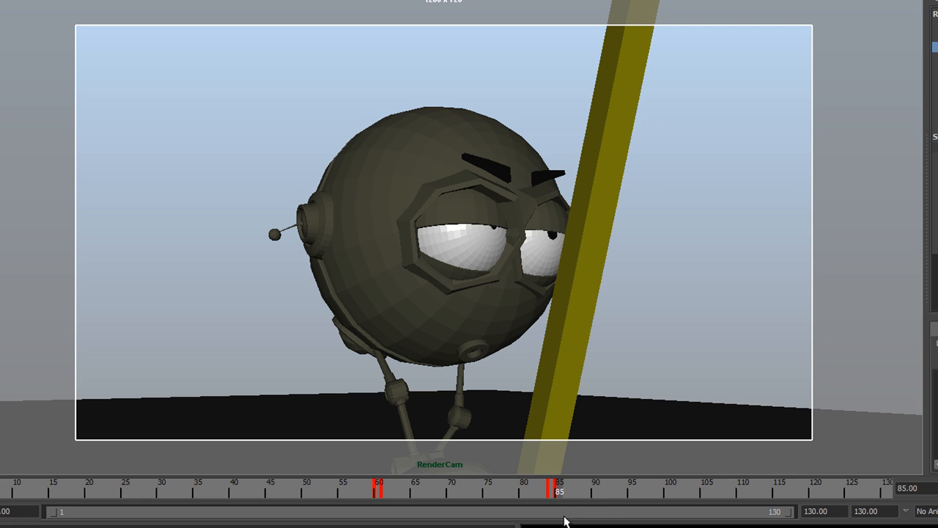
left_click_drag(557, 491, 686, 491)
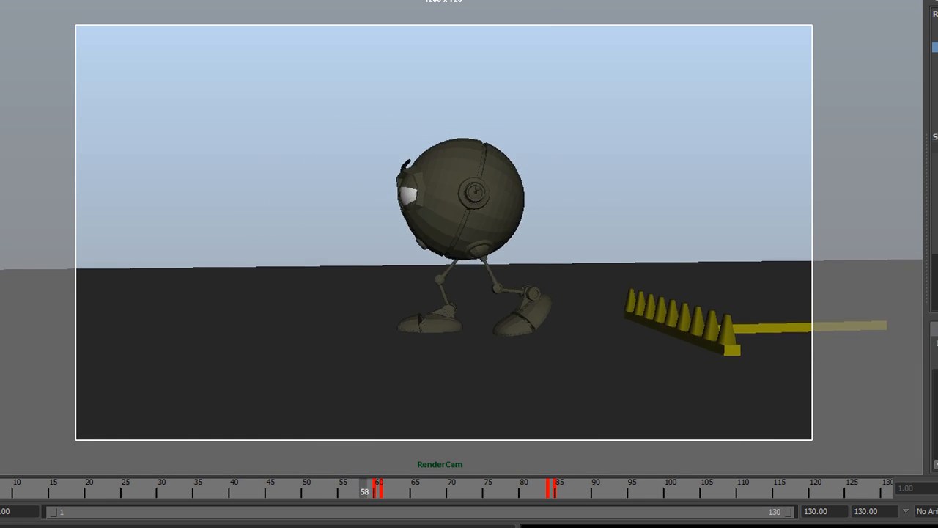
left_click_drag(363, 491, 715, 491)
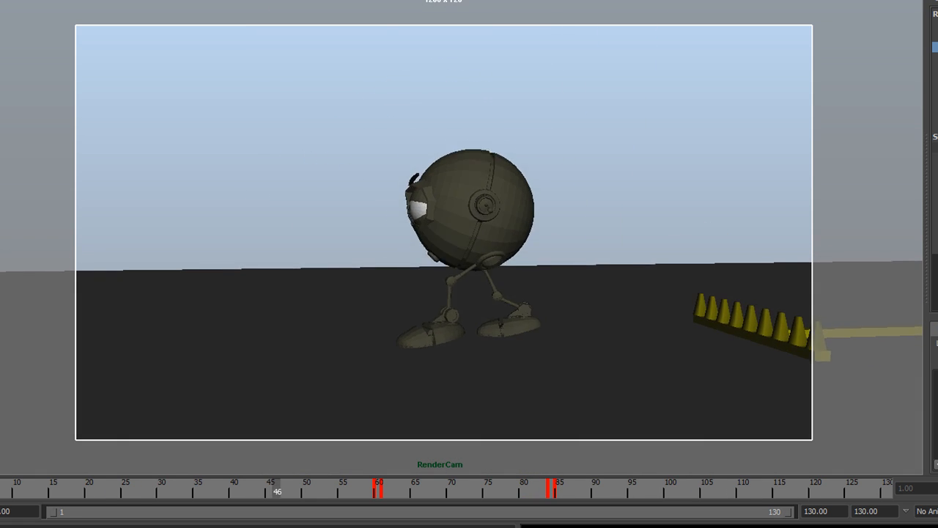
left_click_drag(277, 491, 625, 491)
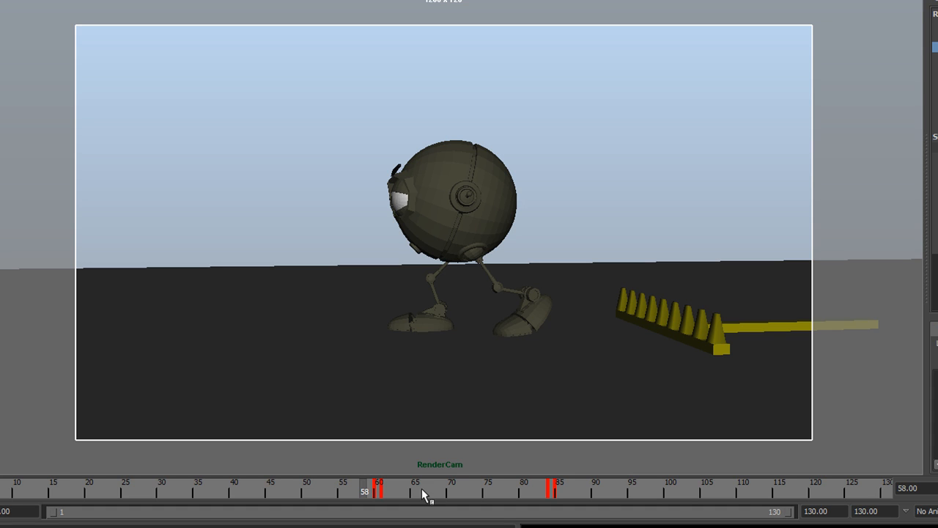
mouse_move(413, 491)
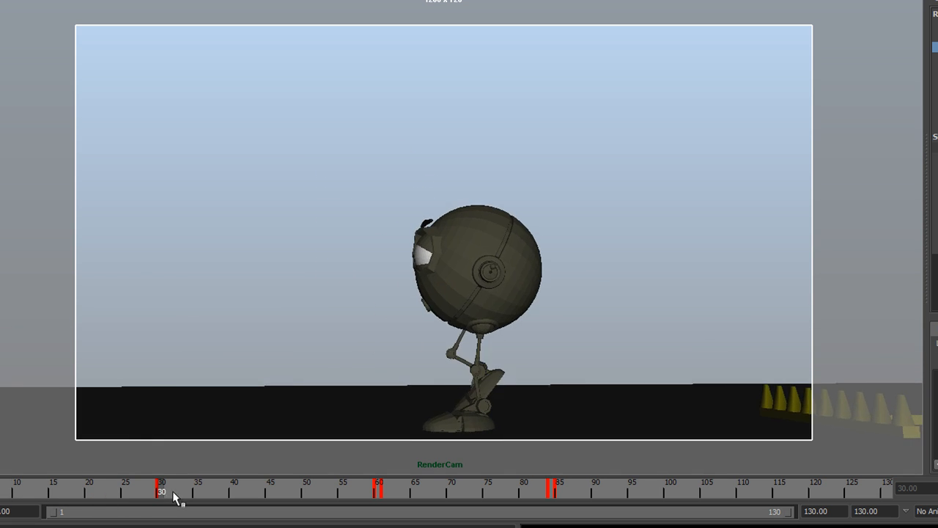
left_click_drag(161, 491, 104, 491)
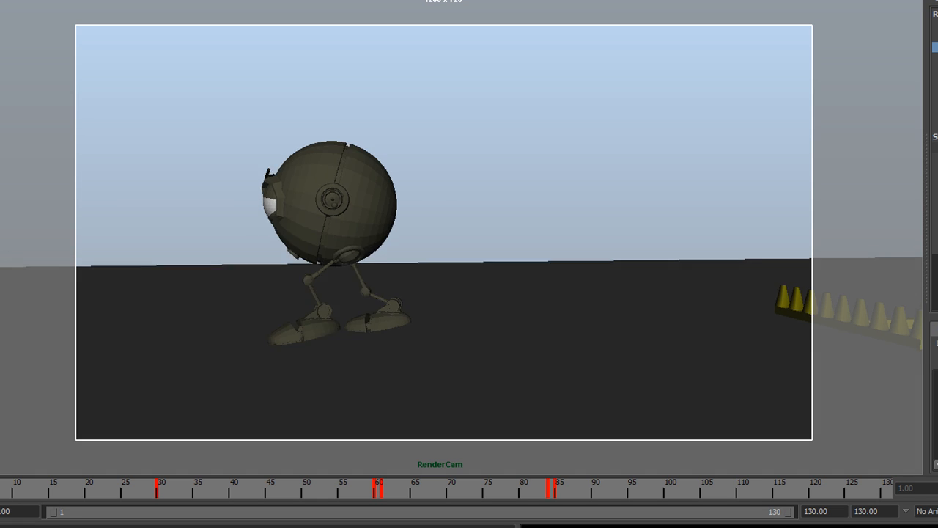
left_click(321, 491)
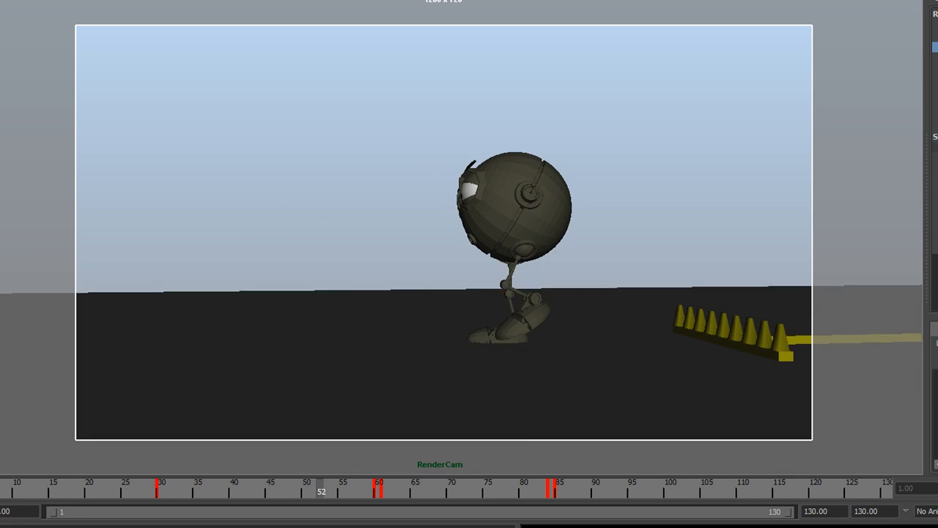
right_click(159, 492)
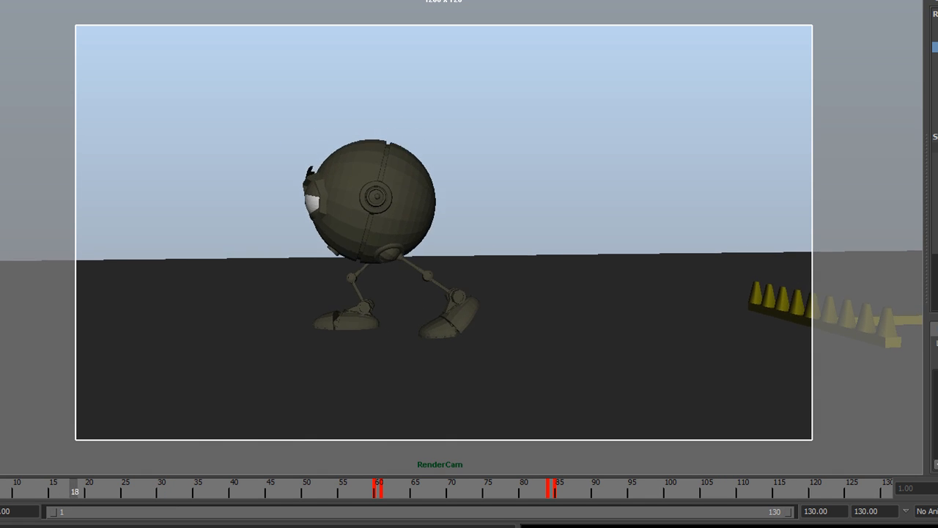
left_click_drag(75, 491, 422, 491)
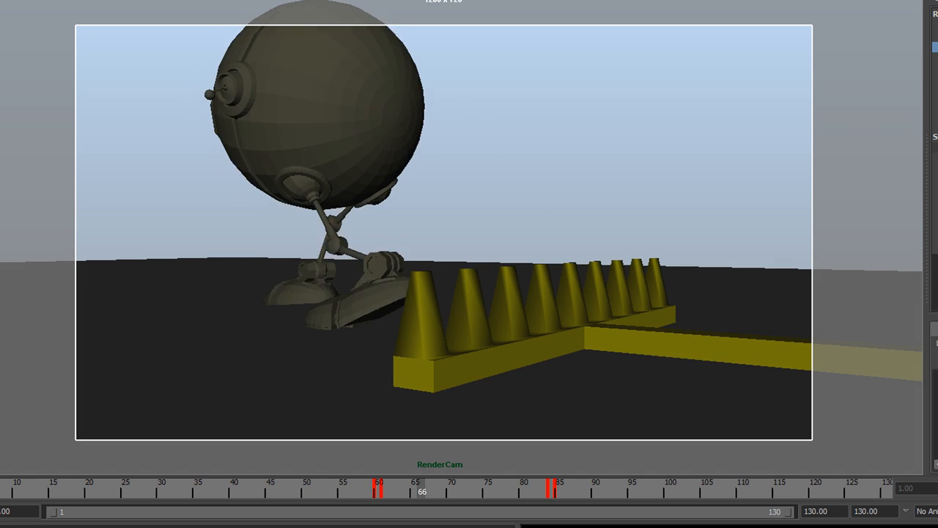
left_click_drag(422, 487, 772, 487)
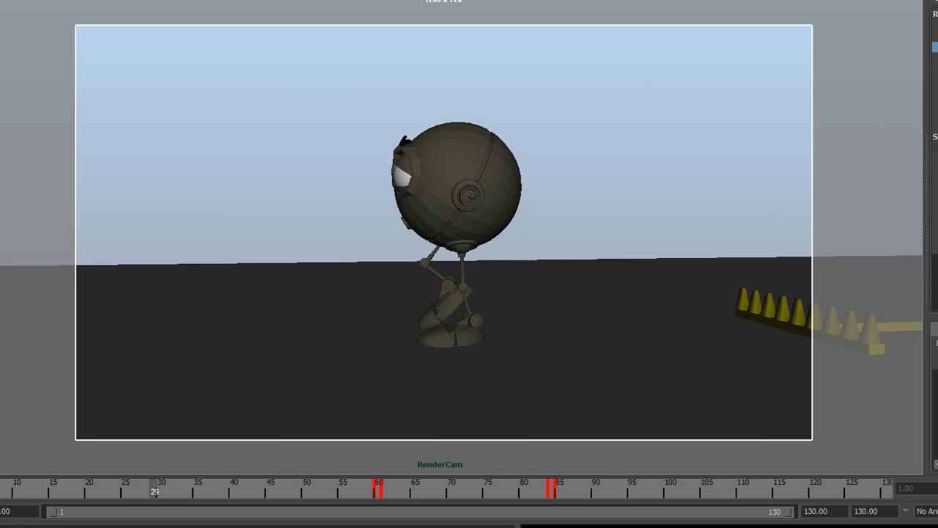
left_click_drag(154, 491, 495, 491)
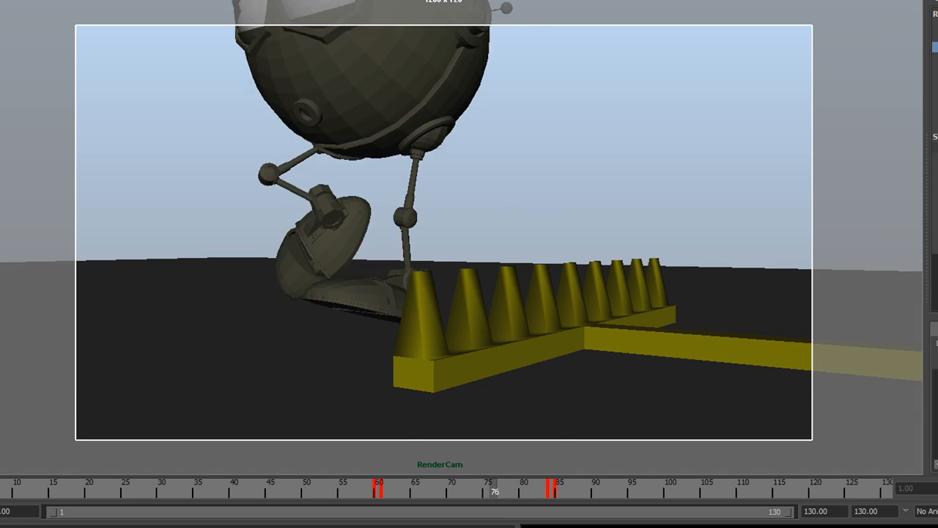
left_click_drag(494, 491, 846, 491)
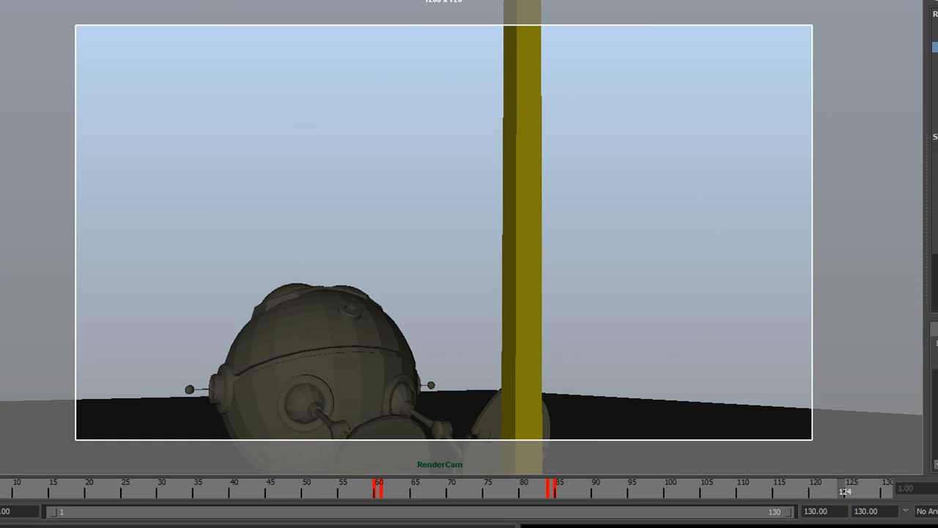
left_click_drag(844, 491, 255, 491)
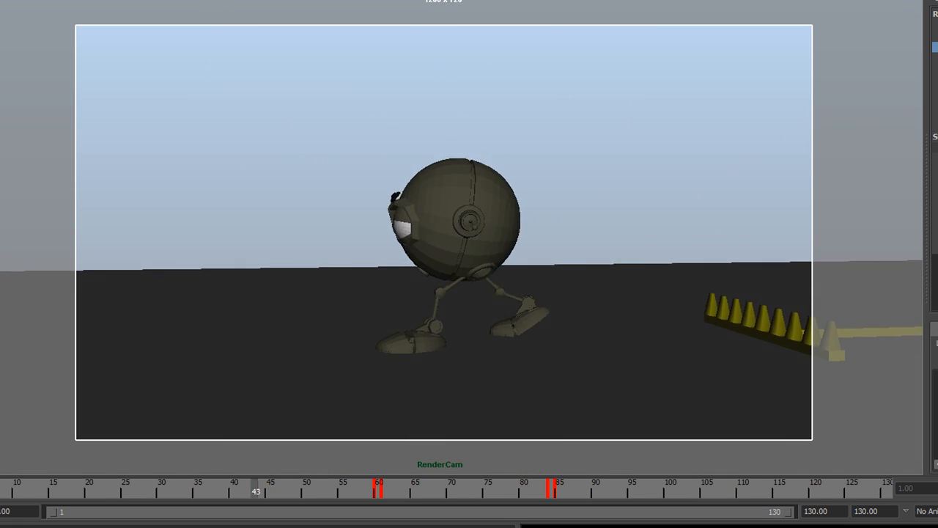